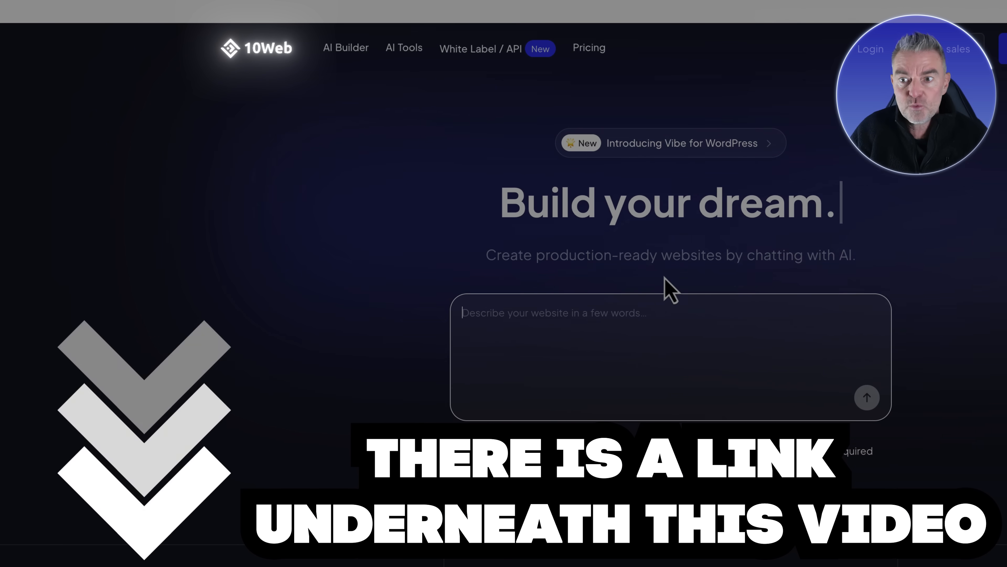
# Scroll down the 10Web homepage to the website description prompt box.
pyautogui.scroll(-3)
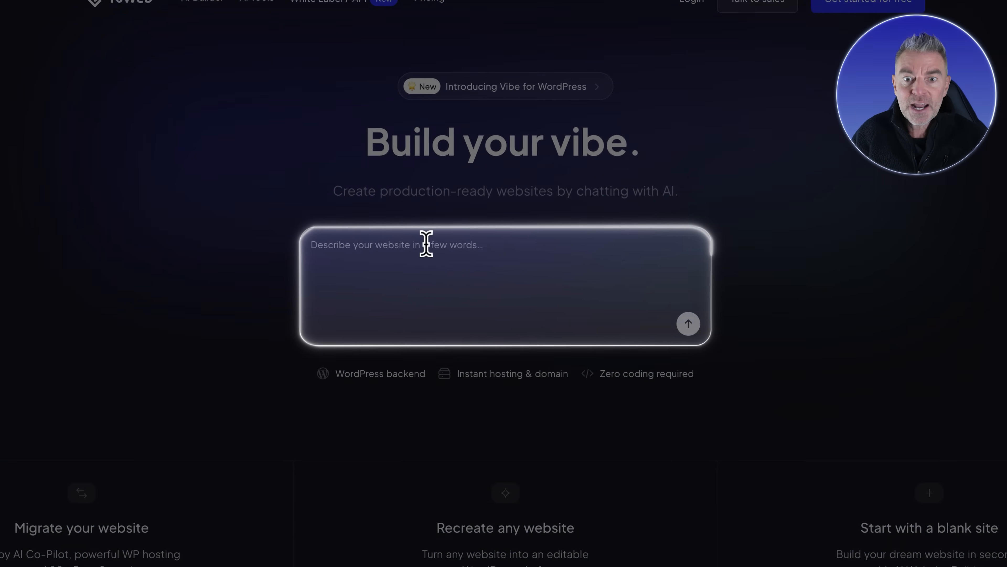
pyautogui.scroll(-3)
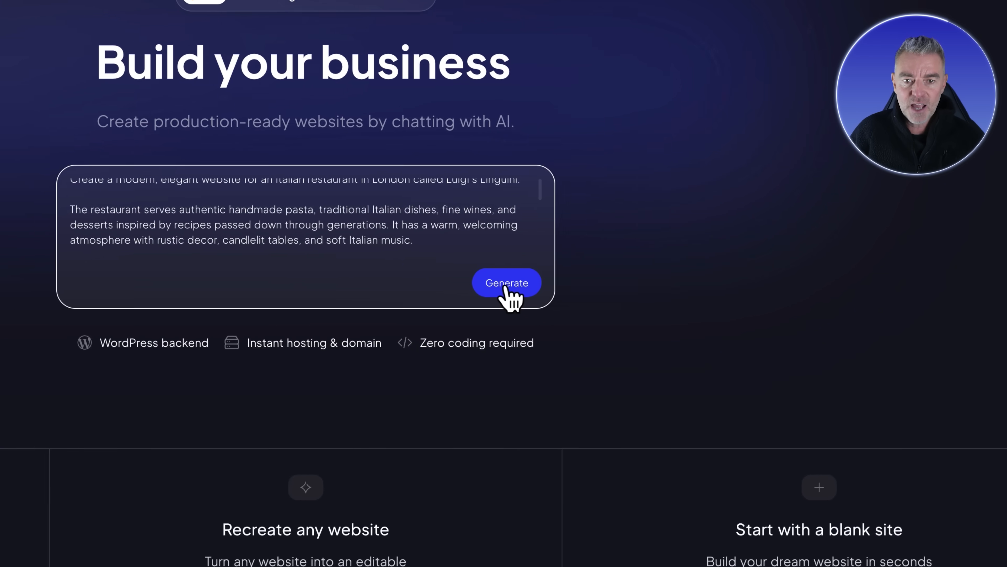
# Generate the Luigi's Linguini site plan: Home, Menu, About and Contact & Reservations pages.
pyautogui.click(507, 283)
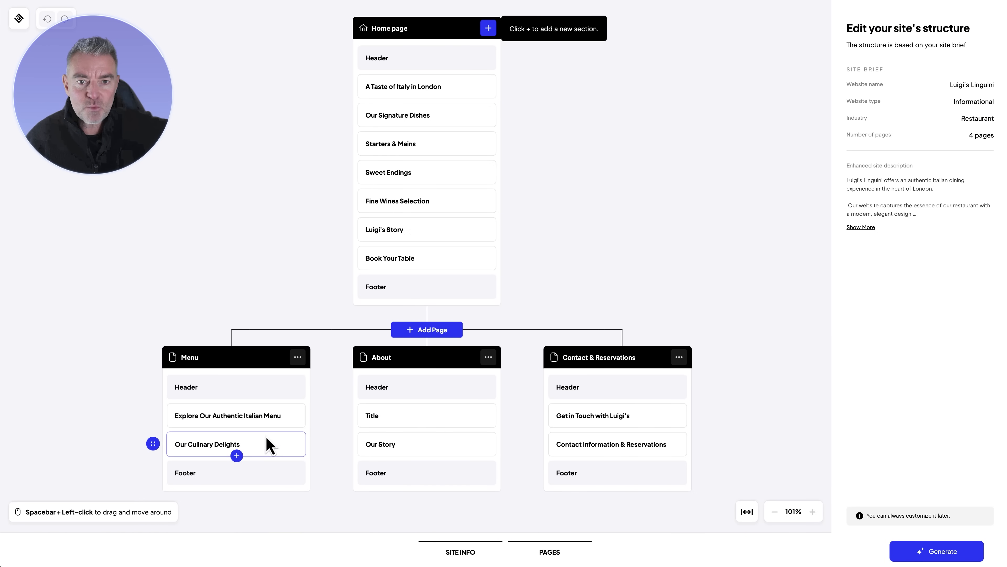
pyautogui.moveTo(164, 143)
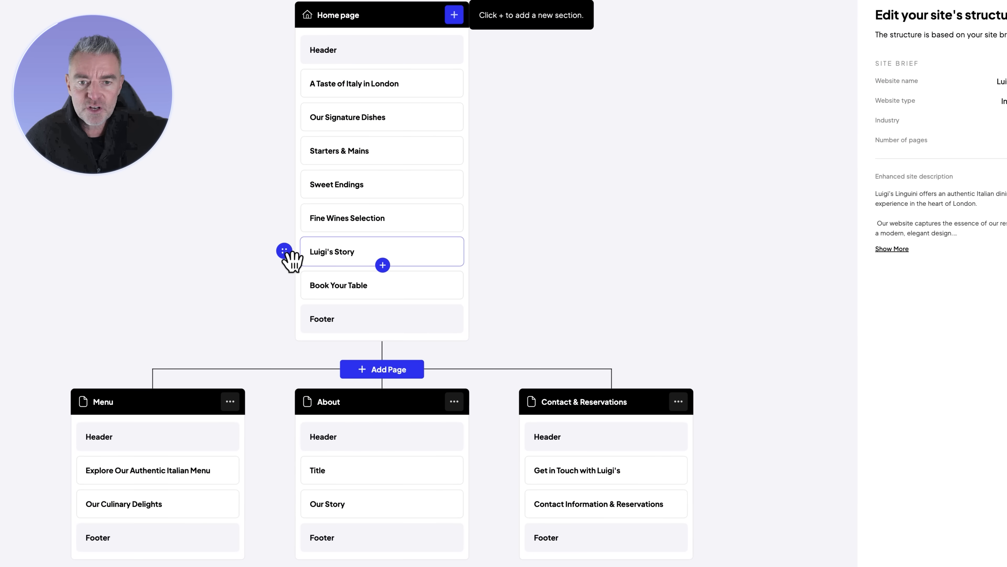
pyautogui.moveTo(302, 295)
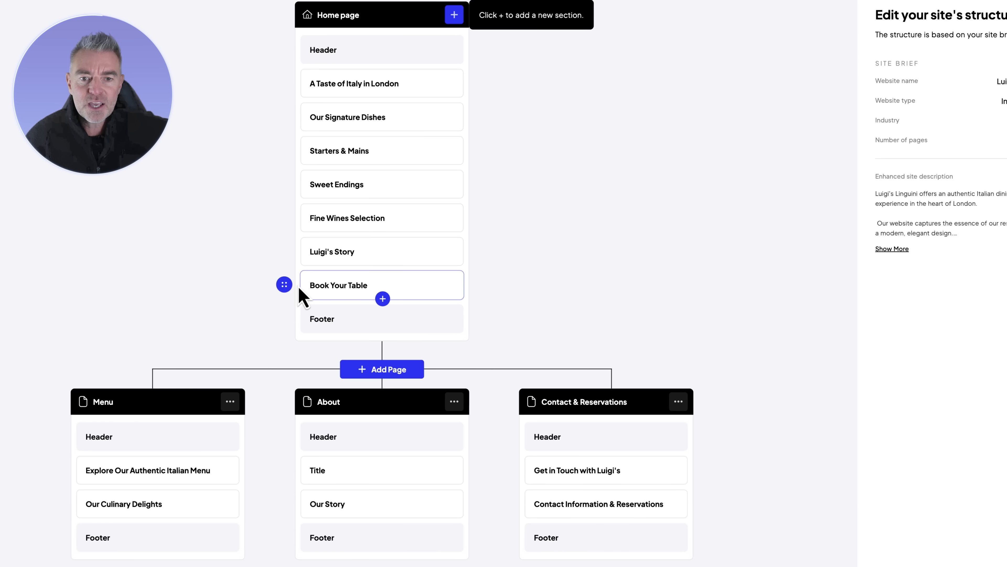
pyautogui.moveTo(533, 240)
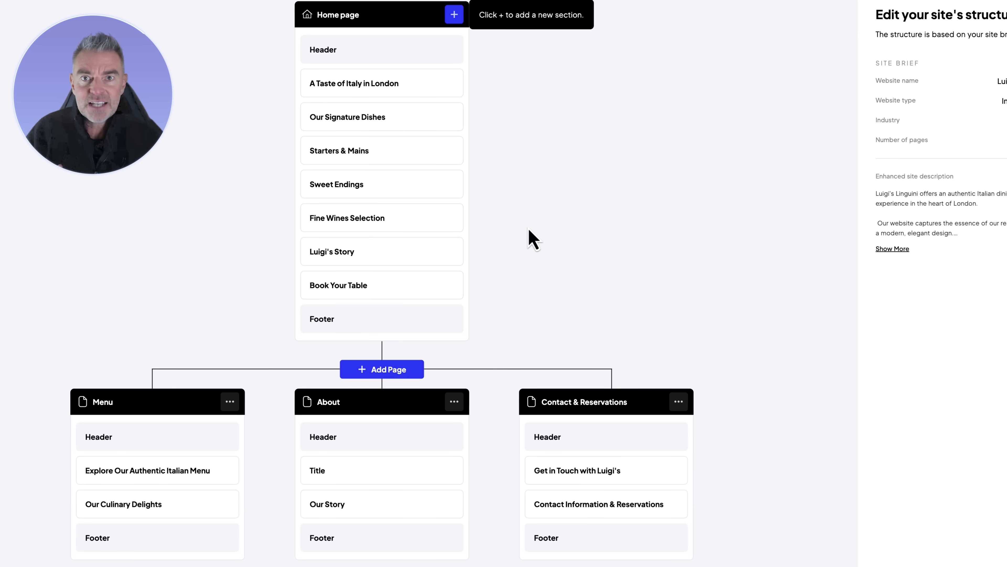
pyautogui.moveTo(446, 447)
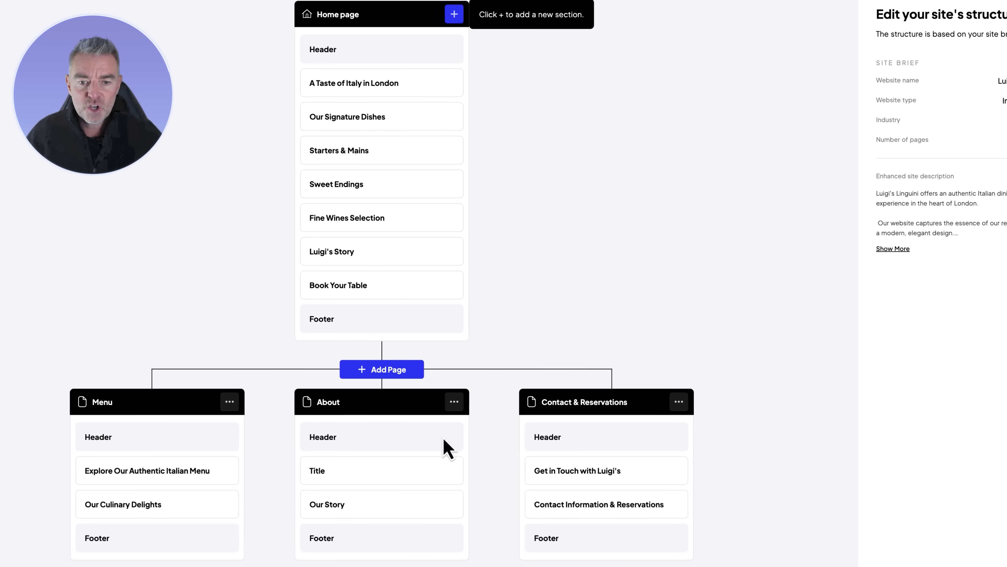
pyautogui.moveTo(689, 350)
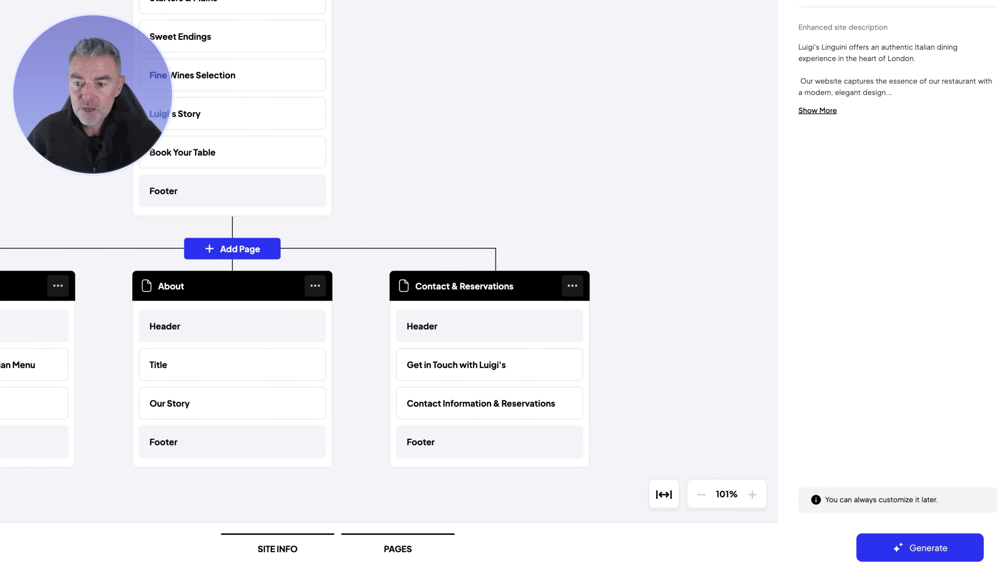
# Build the website from the approved structure and dismiss the 'Cool, I'll chill' notice.
pyautogui.click(919, 547)
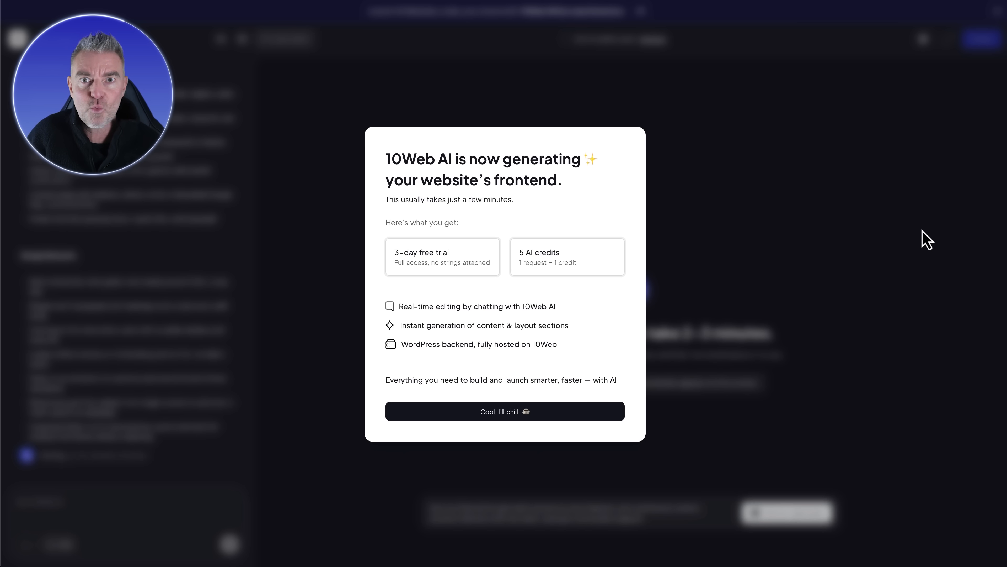
pyautogui.click(504, 411)
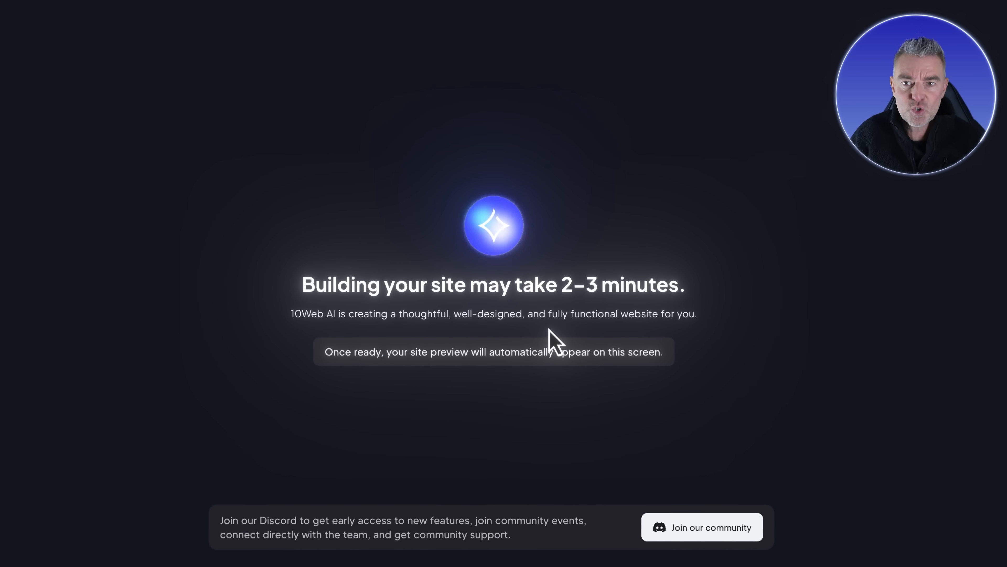
pyautogui.moveTo(737, 262)
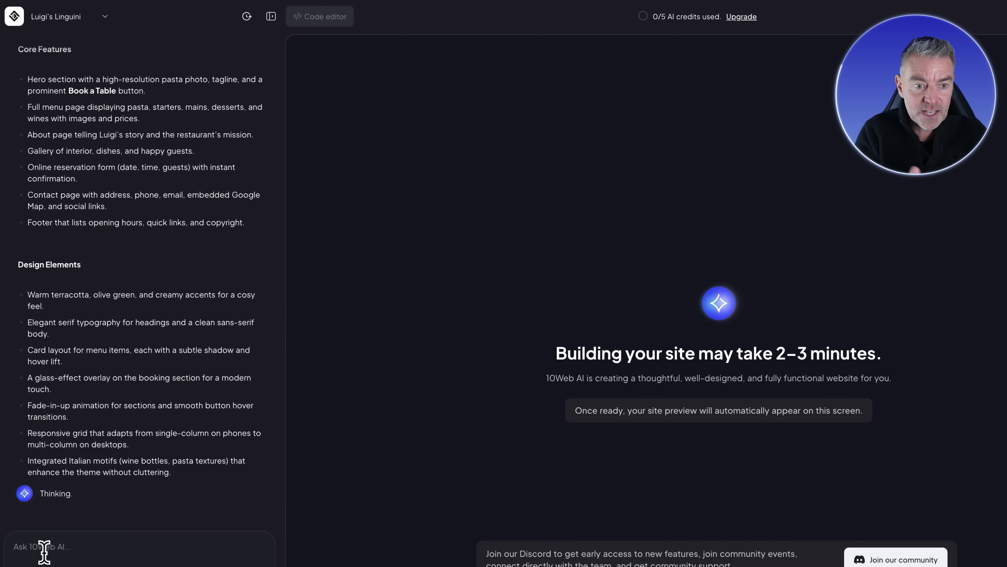
# Scroll the home page preview through Signature Dishes, desserts, wines and Luigi's Story.
pyautogui.scroll(3)
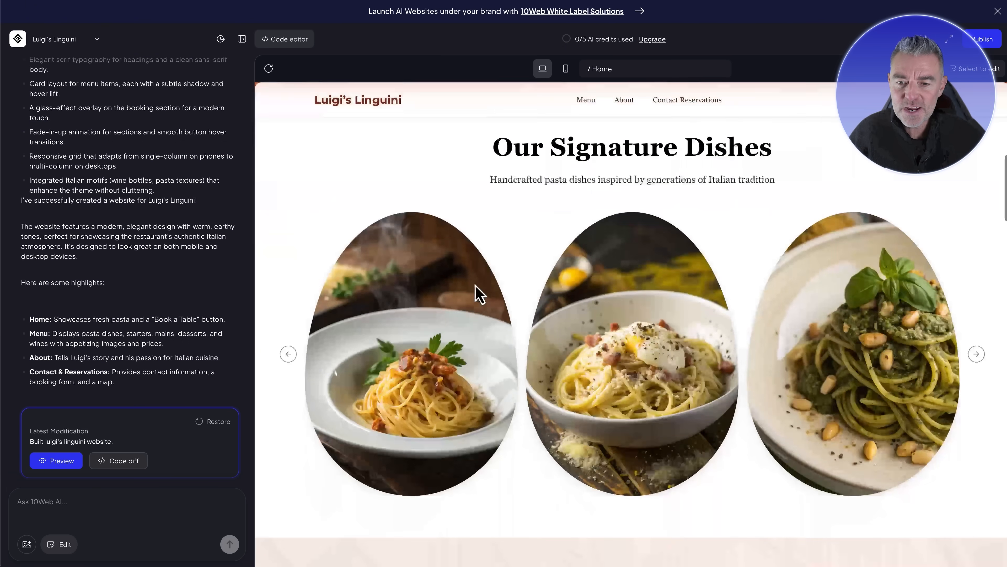
pyautogui.scroll(-3)
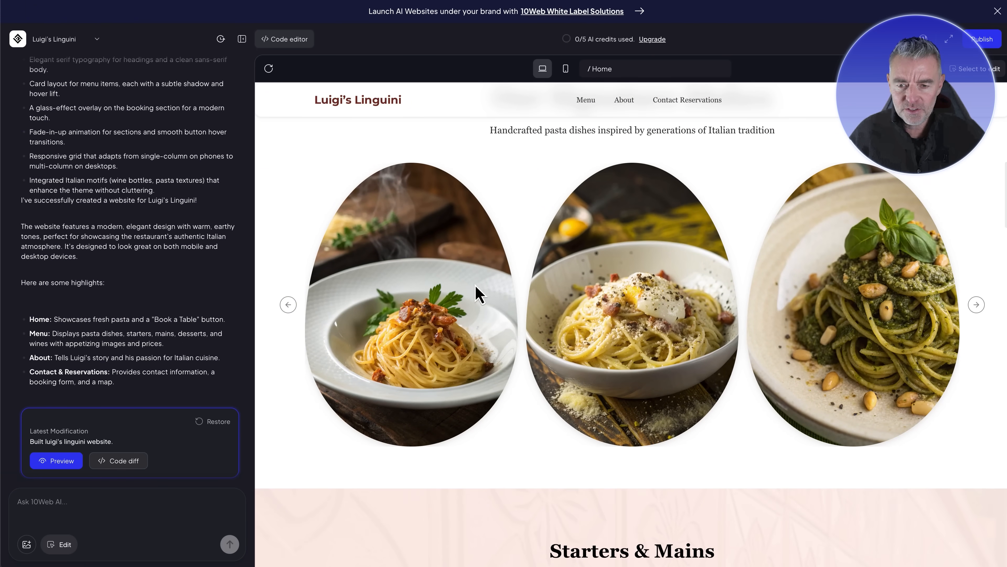
pyautogui.scroll(-3)
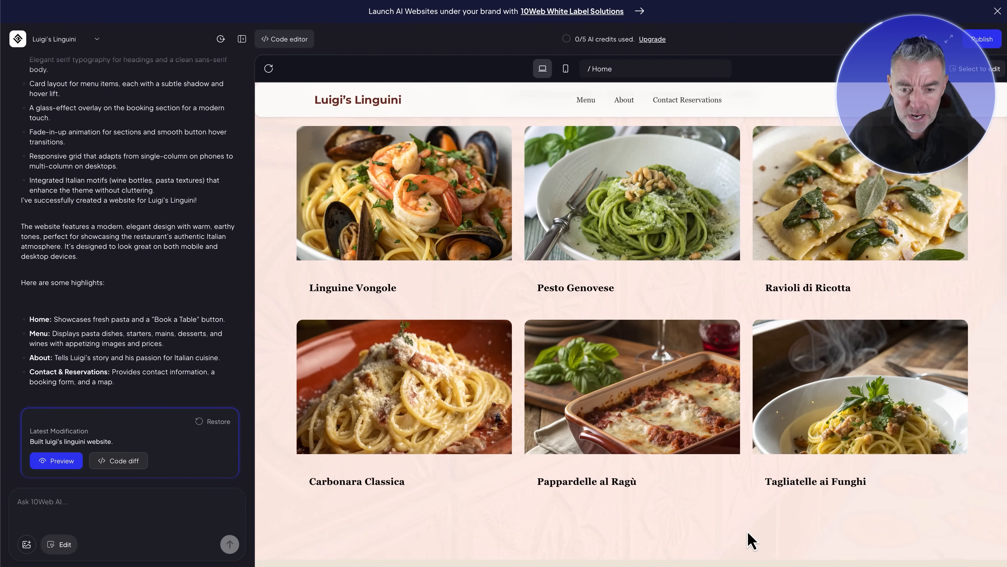
pyautogui.scroll(-3)
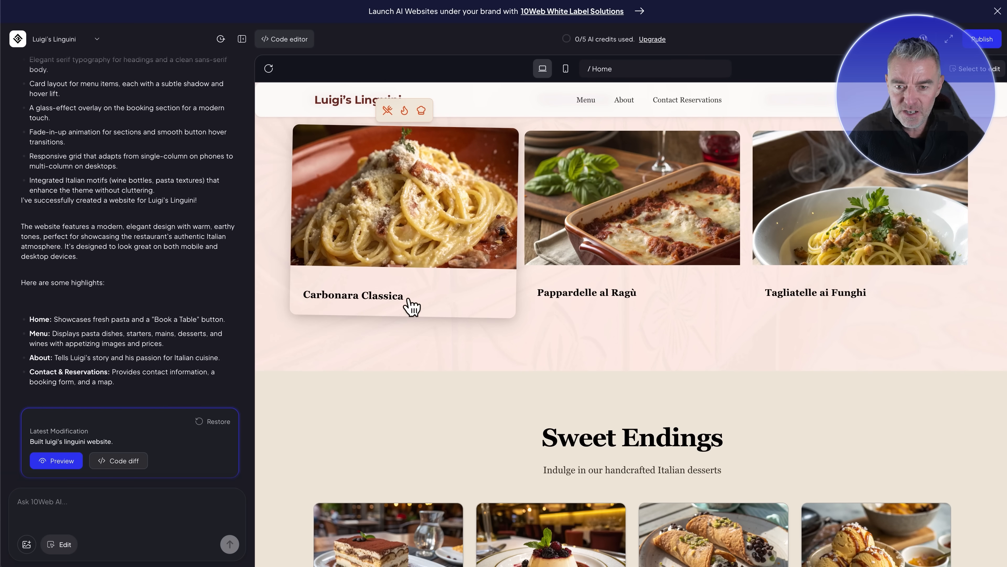
pyautogui.moveTo(594, 205)
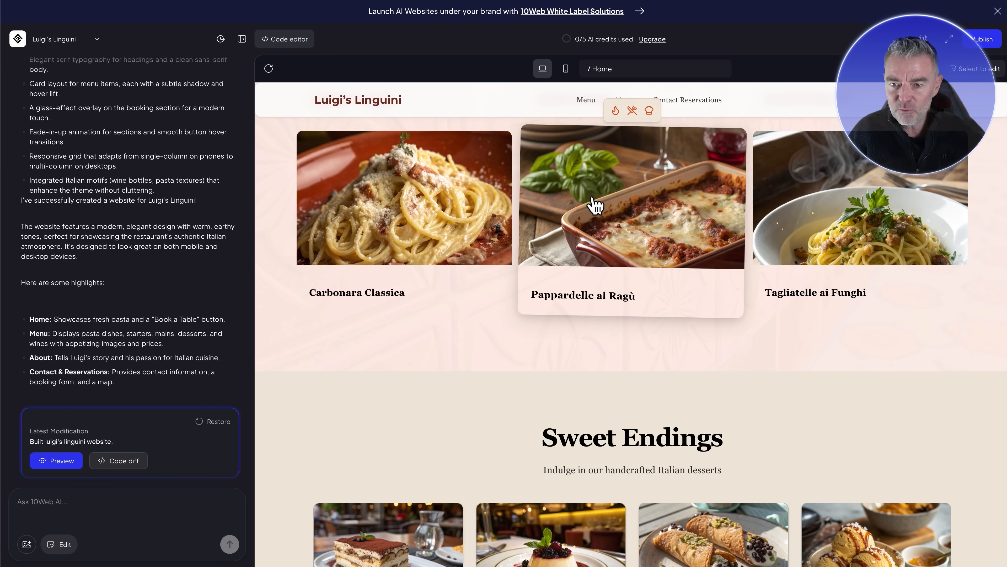
pyautogui.scroll(-3)
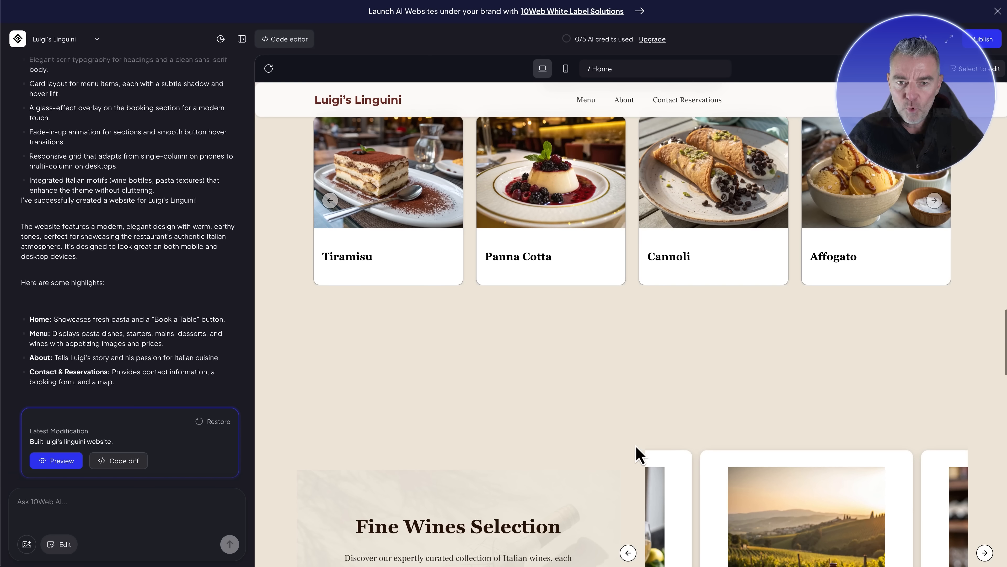
pyautogui.scroll(-3)
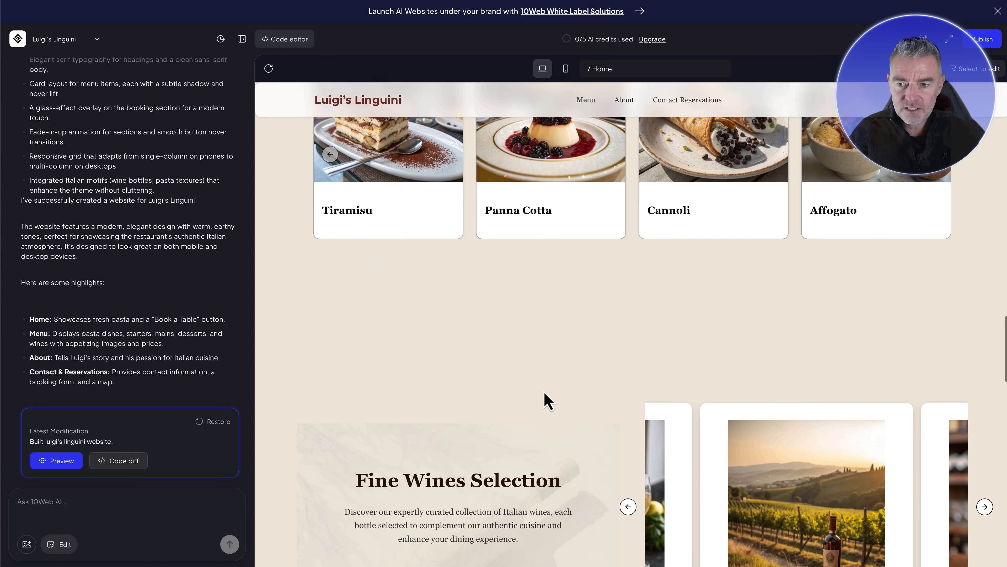
pyautogui.scroll(-3)
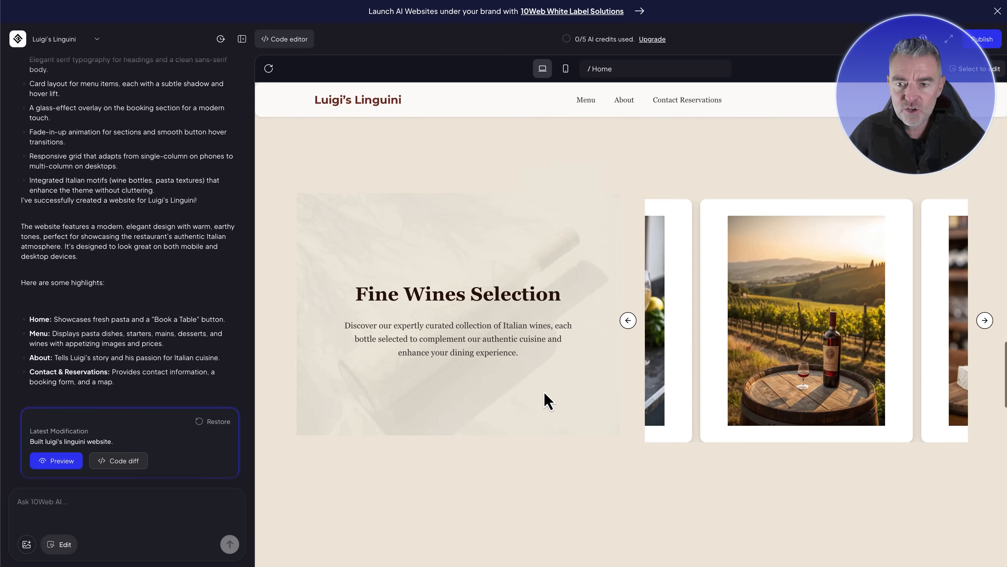
pyautogui.click(984, 320)
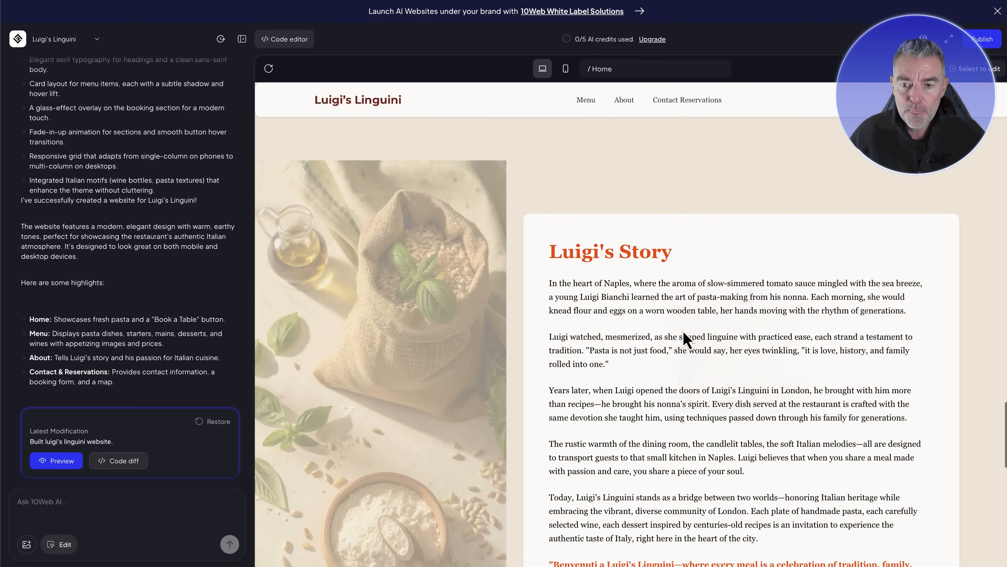
pyautogui.scroll(-3)
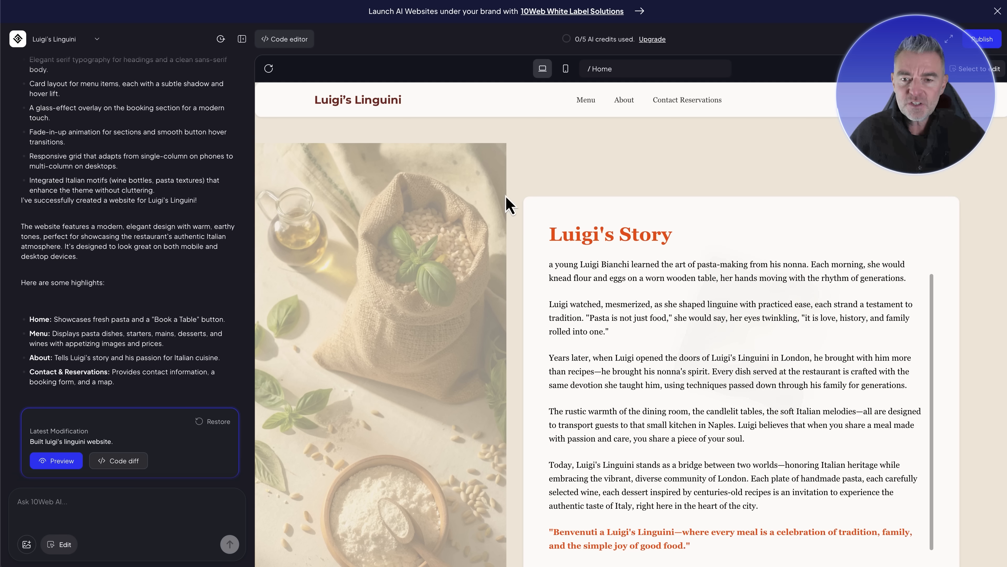
pyautogui.moveTo(655, 330)
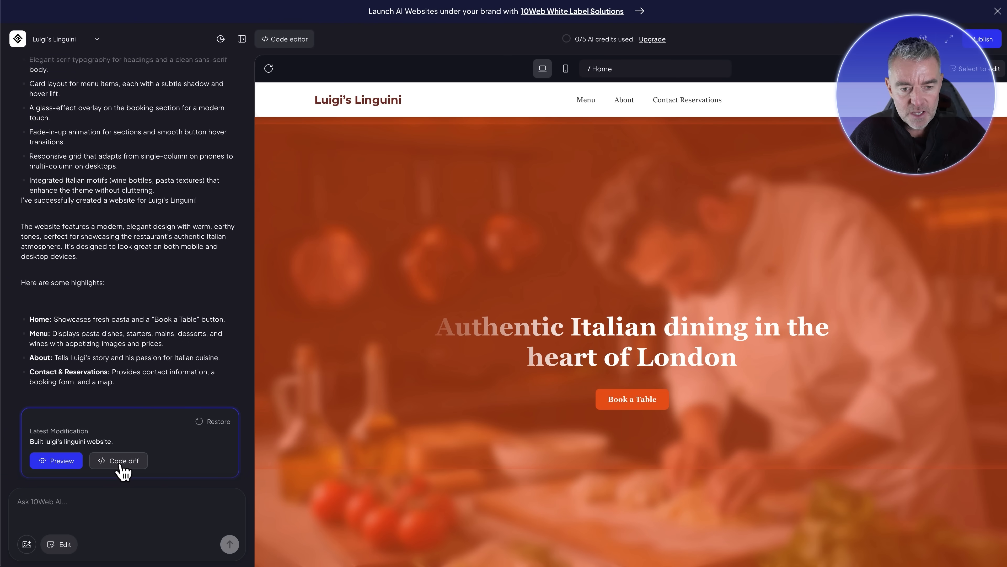
# Review the code diff from the latest build.
pyautogui.click(118, 461)
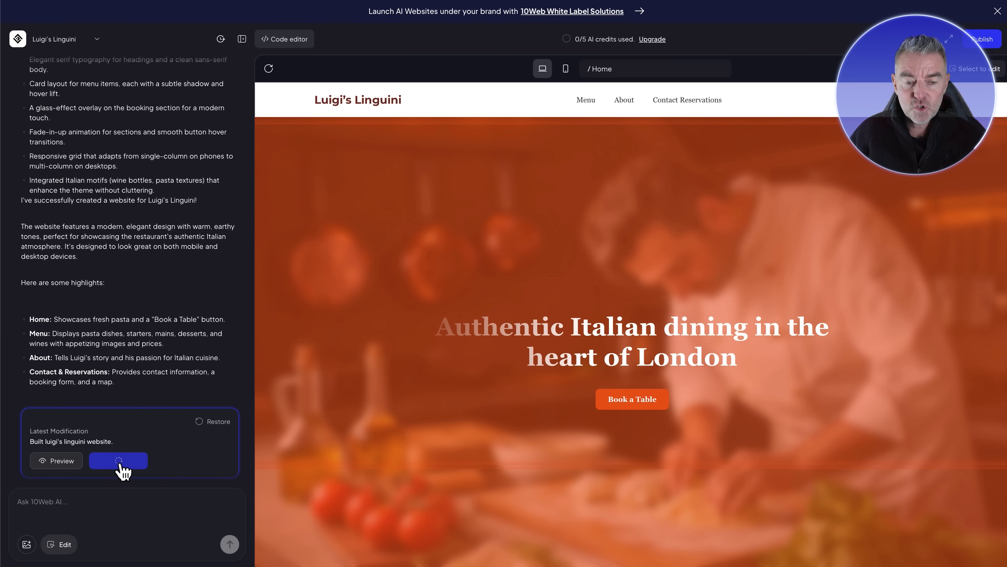
pyautogui.click(118, 461)
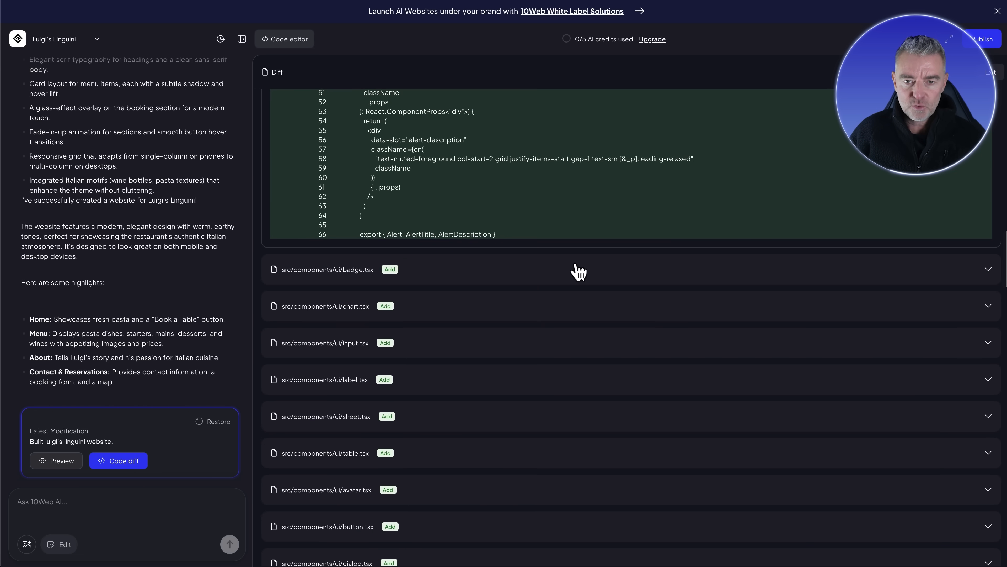
pyautogui.scroll(-3)
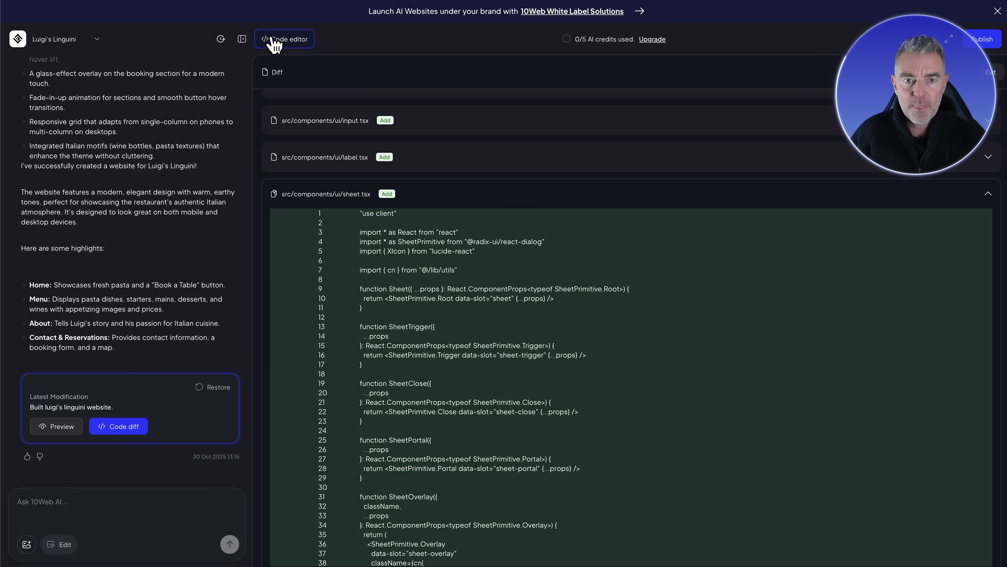
# Browse the source files in the code editor, viewing badge.tsx and card.tsx components.
pyautogui.click(284, 40)
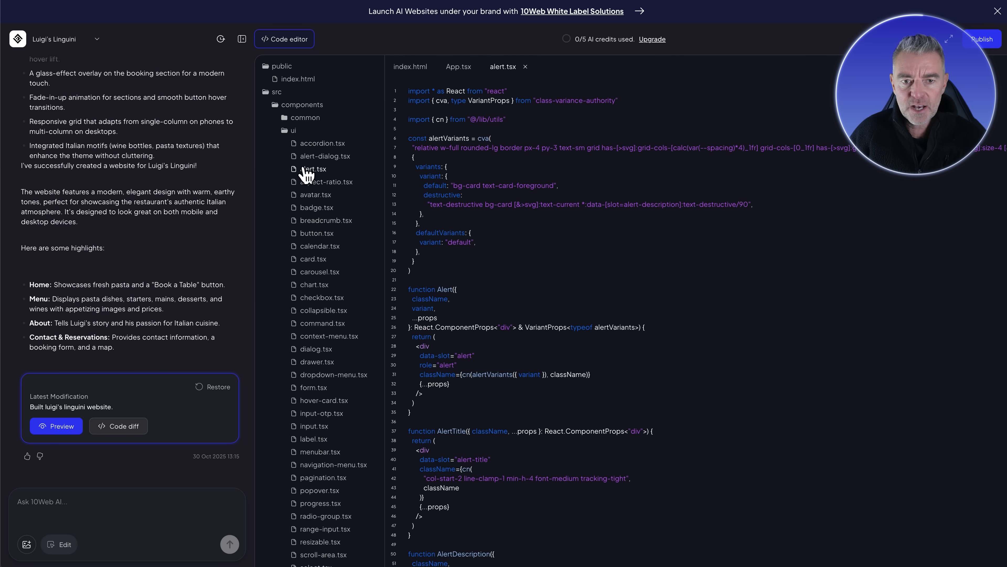
pyautogui.click(315, 206)
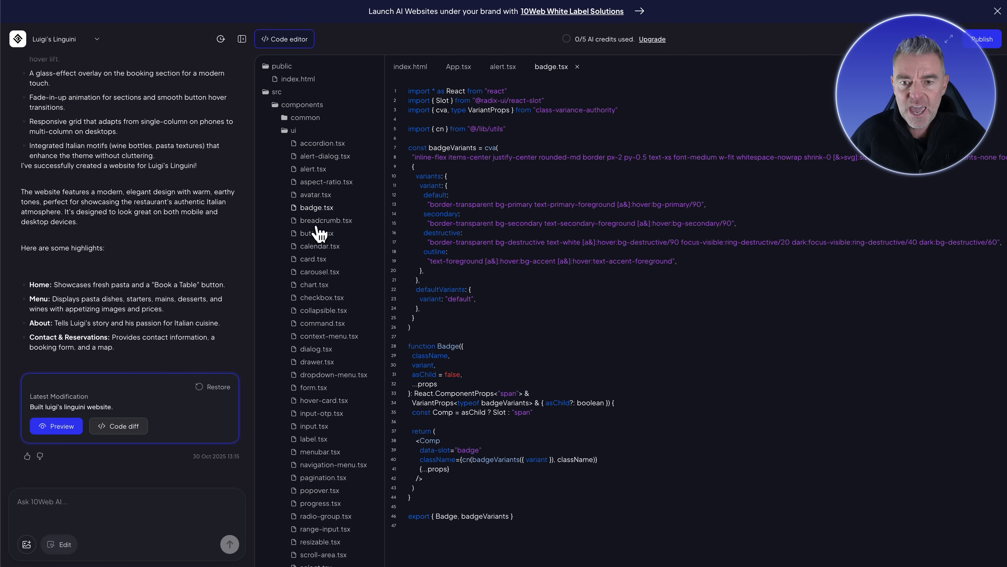
pyautogui.moveTo(319, 261)
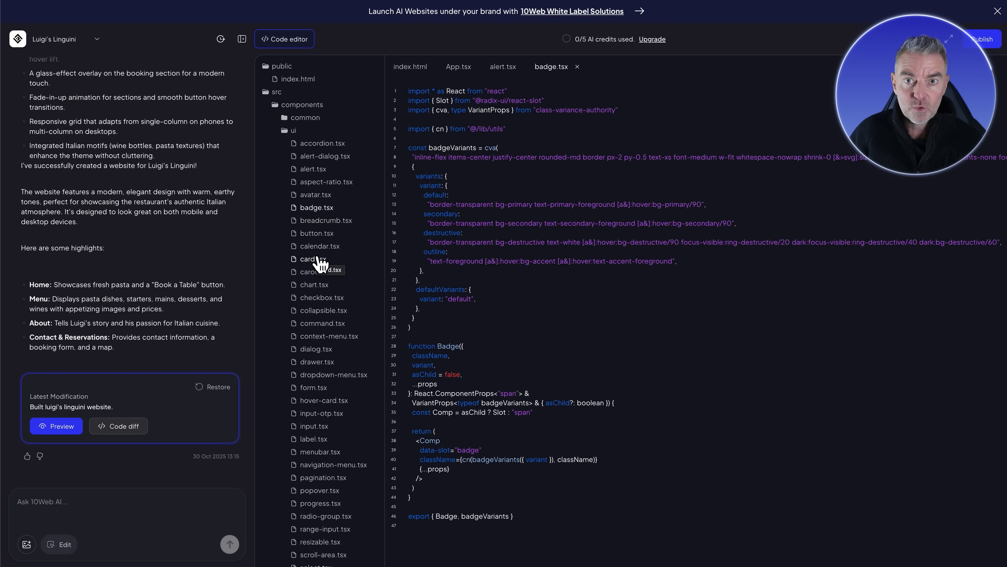
pyautogui.click(284, 40)
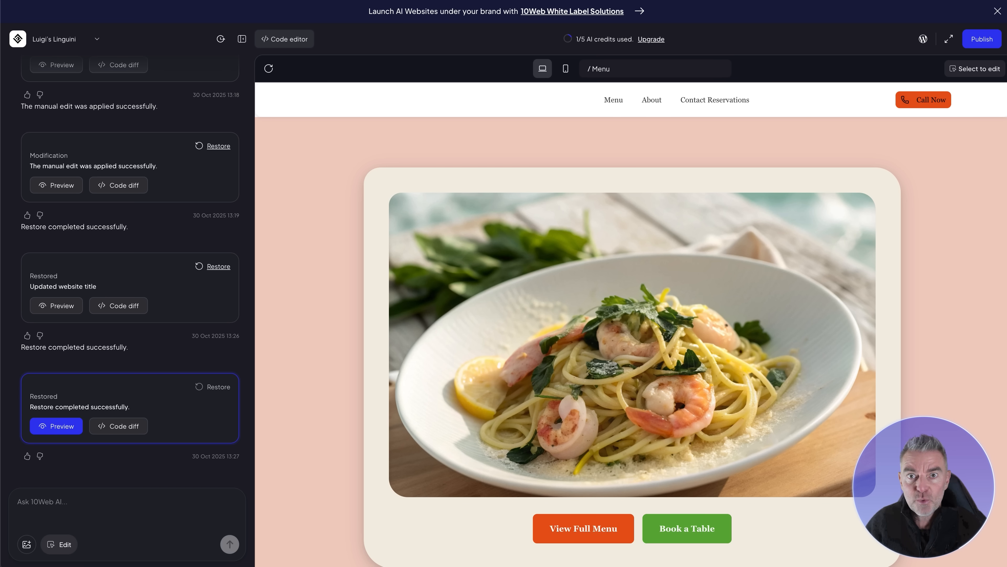
pyautogui.moveTo(693, 89)
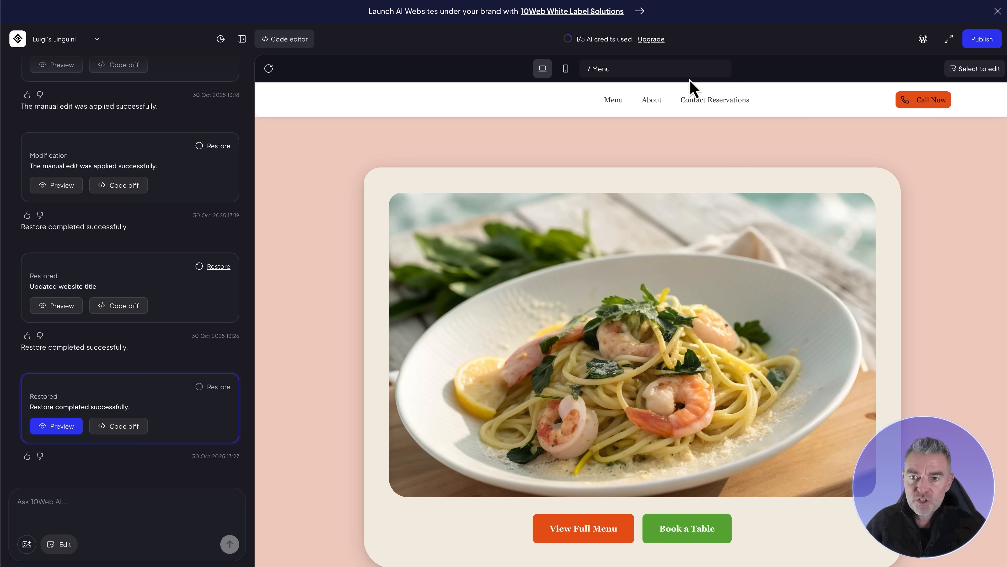
pyautogui.scroll(-3)
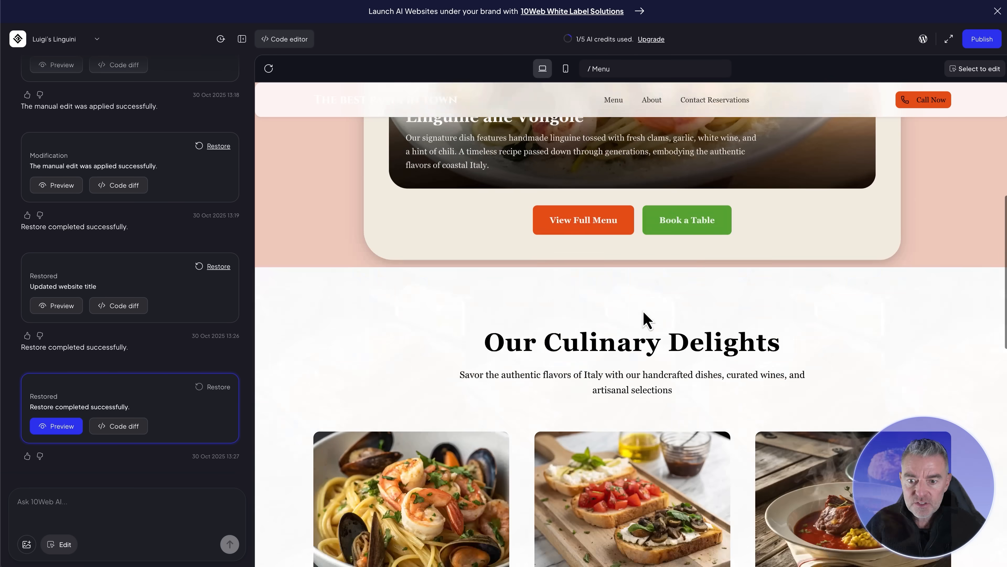
pyautogui.scroll(-3)
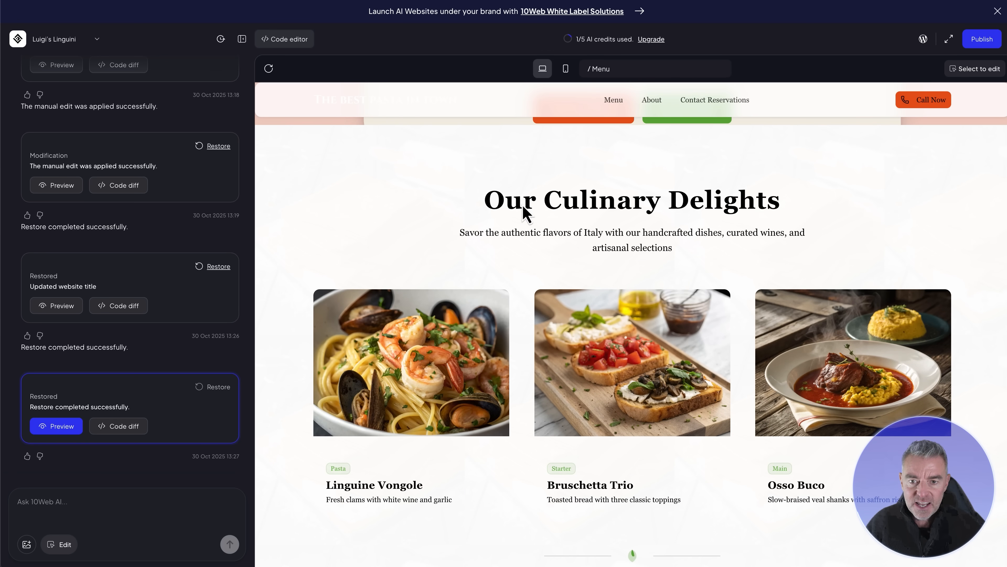
pyautogui.moveTo(724, 206)
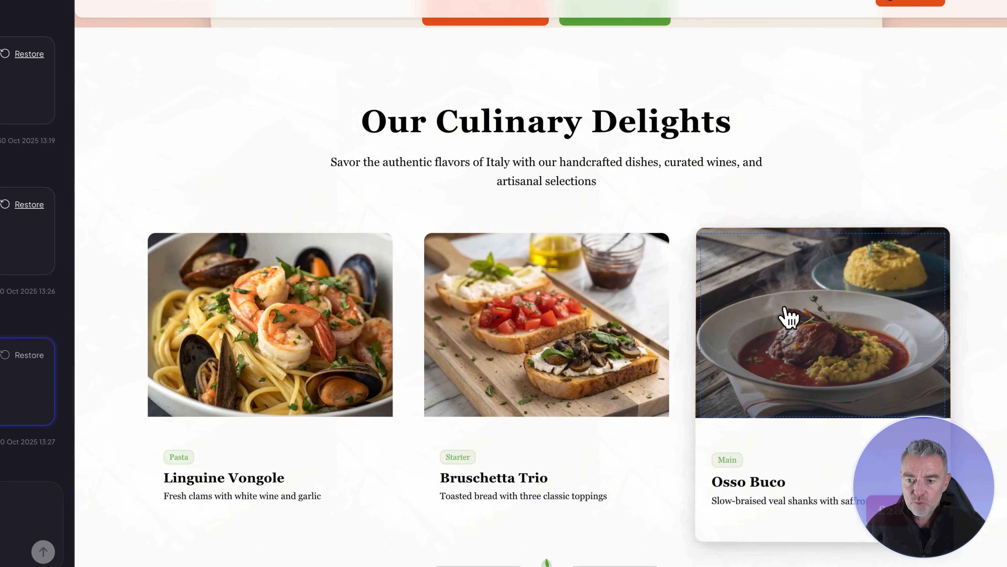
# Edit the heading to 'Our Best Culinary Delights' and select the Linguine Vongole photo.
pyautogui.click(481, 121)
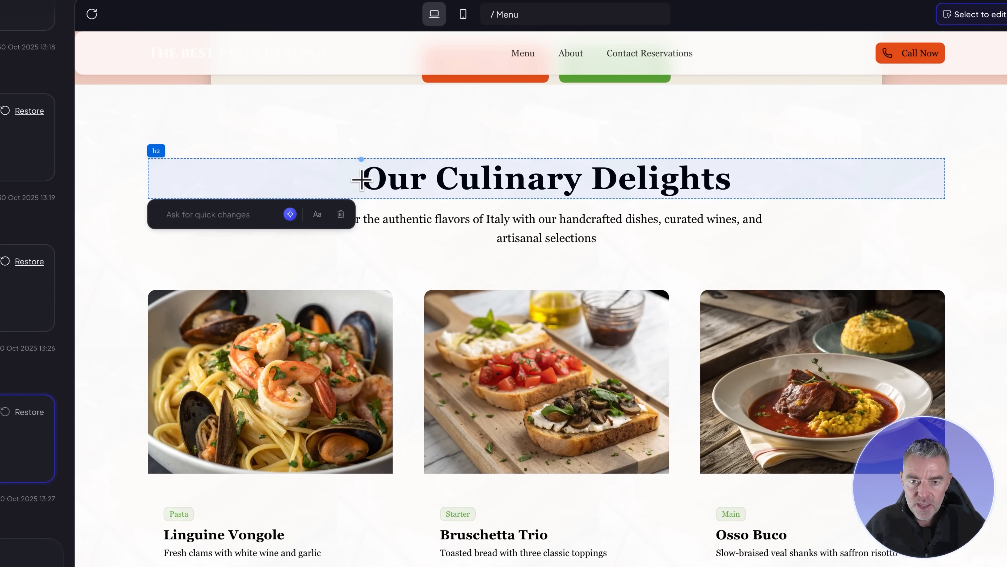
pyautogui.write('Best')
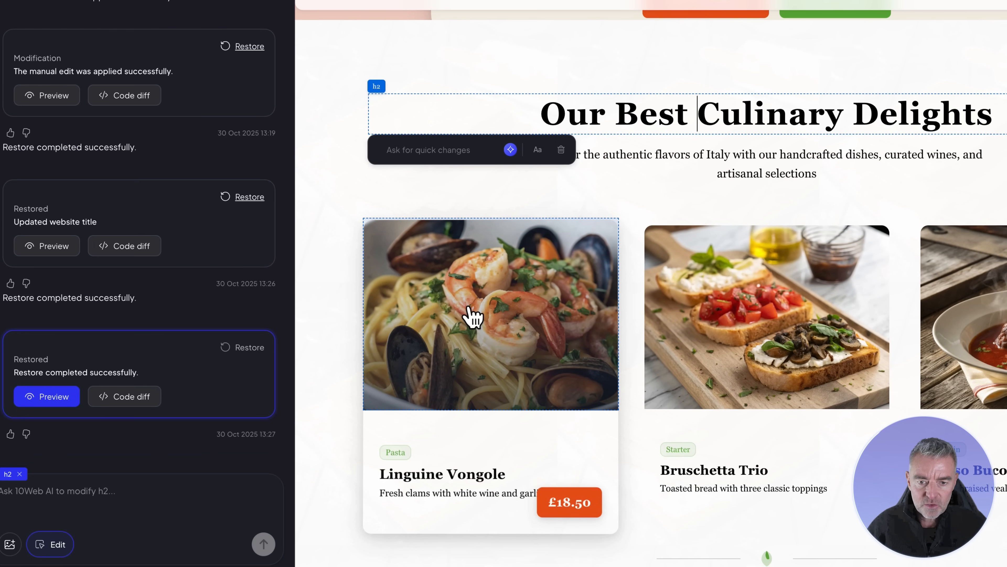
pyautogui.click(490, 315)
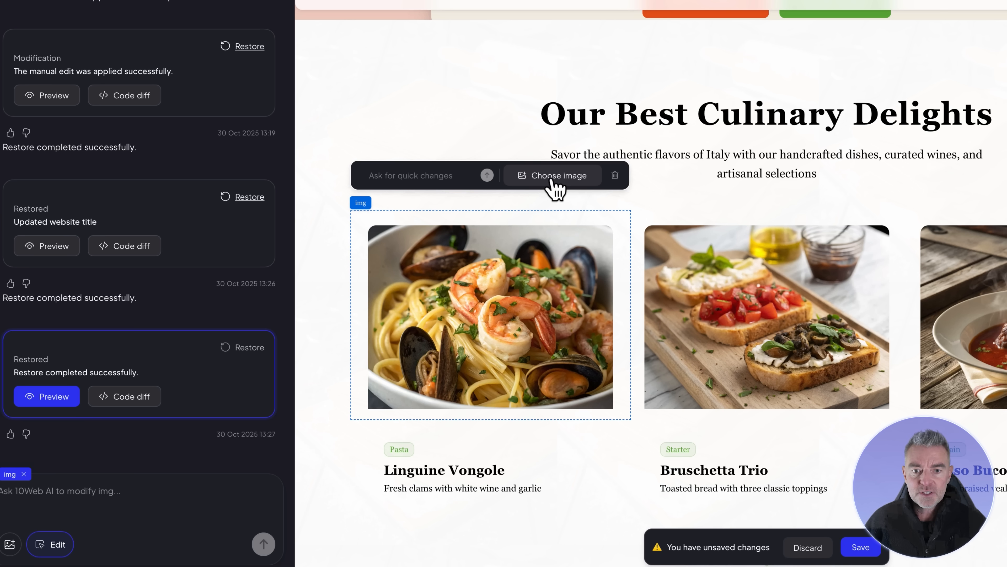
pyautogui.moveTo(440, 175)
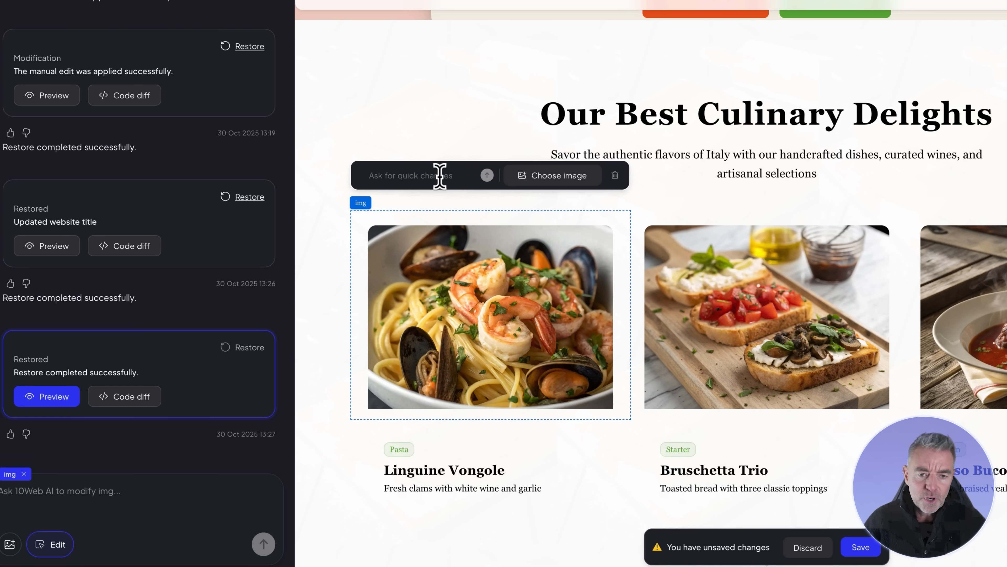
# Send the quick-change request 'change the image to a chicken past dish' for the photo.
pyautogui.write('change')
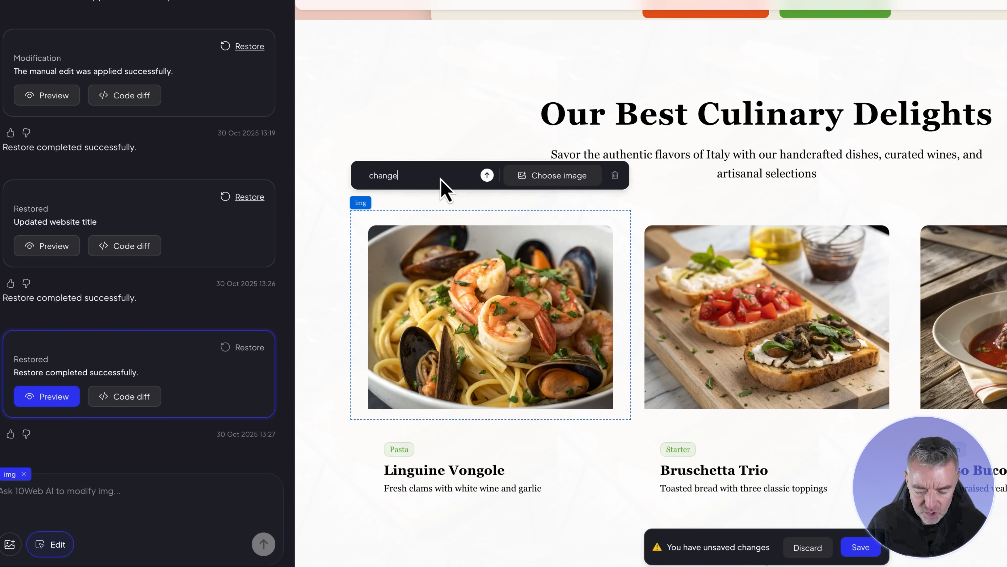
pyautogui.write('the image to a')
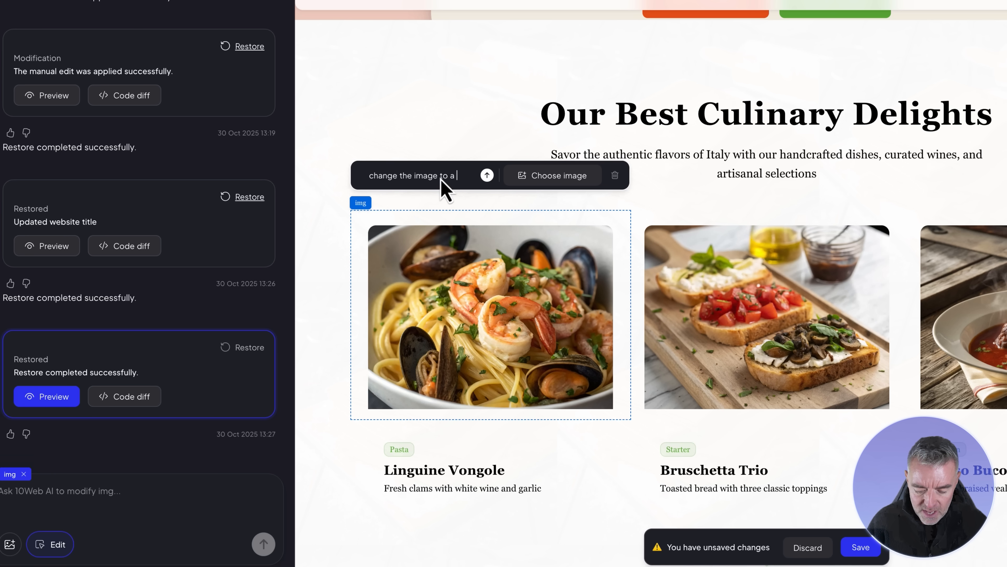
pyautogui.write('chicken p')
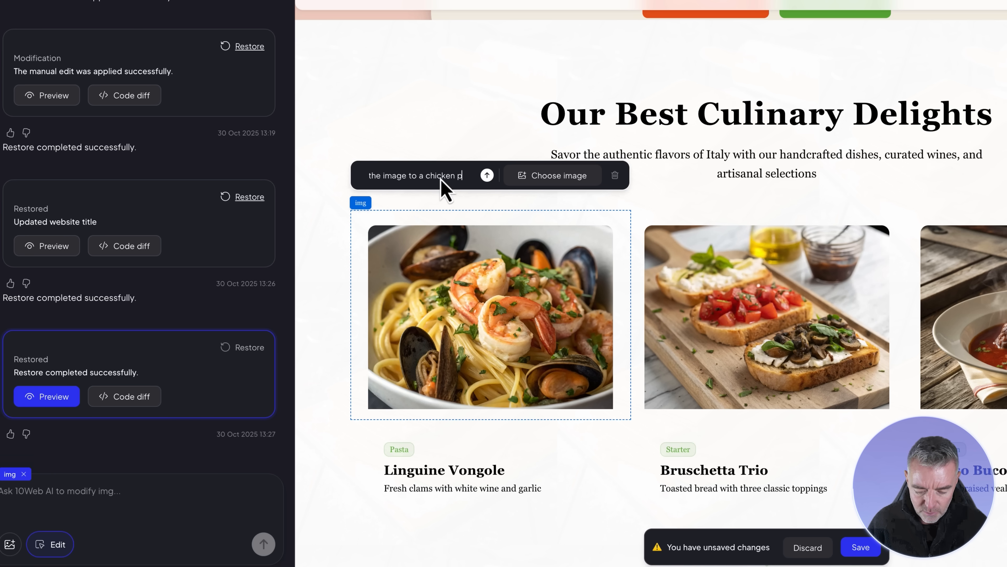
pyautogui.write('ast dish')
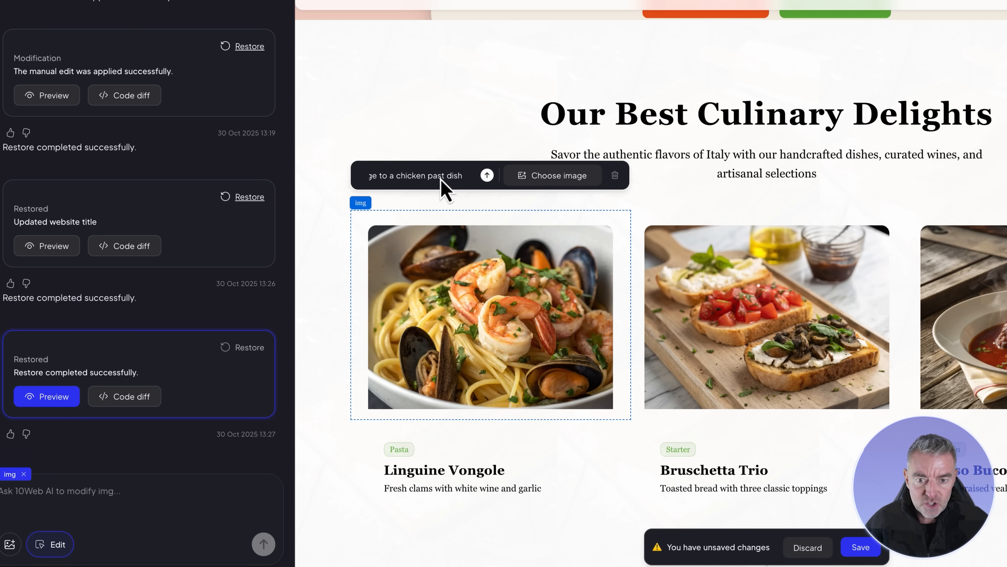
pyautogui.click(486, 175)
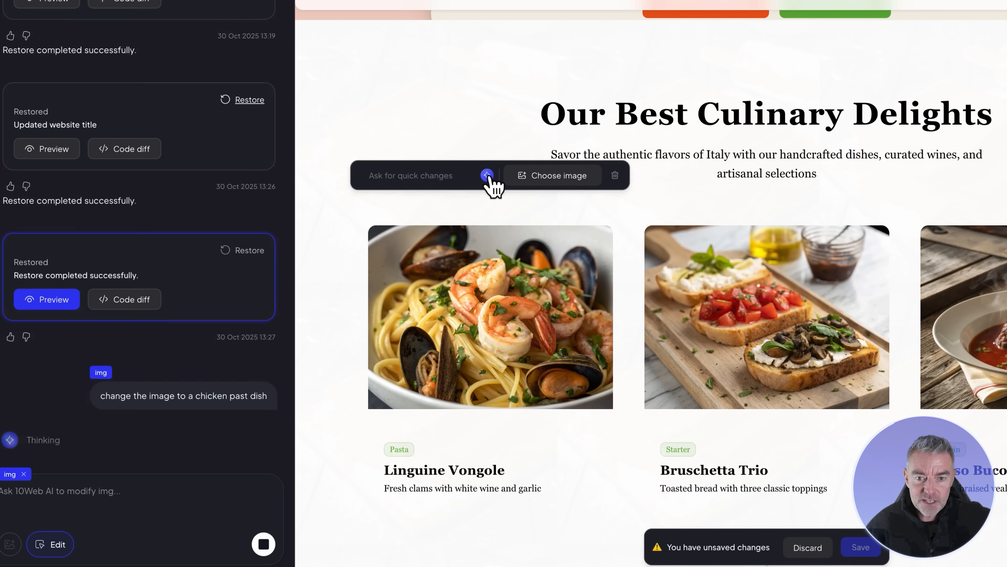
pyautogui.click(487, 175)
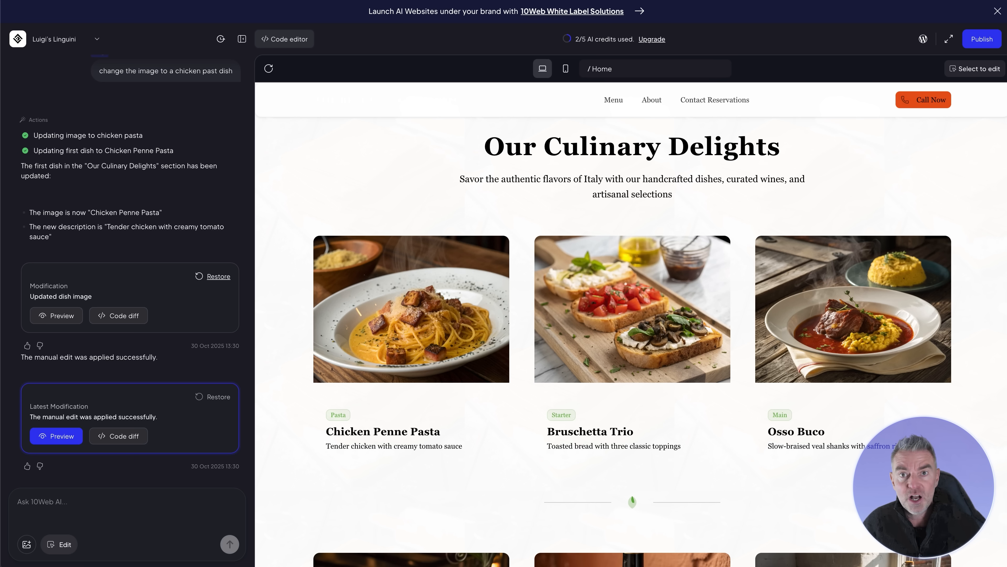
pyautogui.moveTo(112, 351)
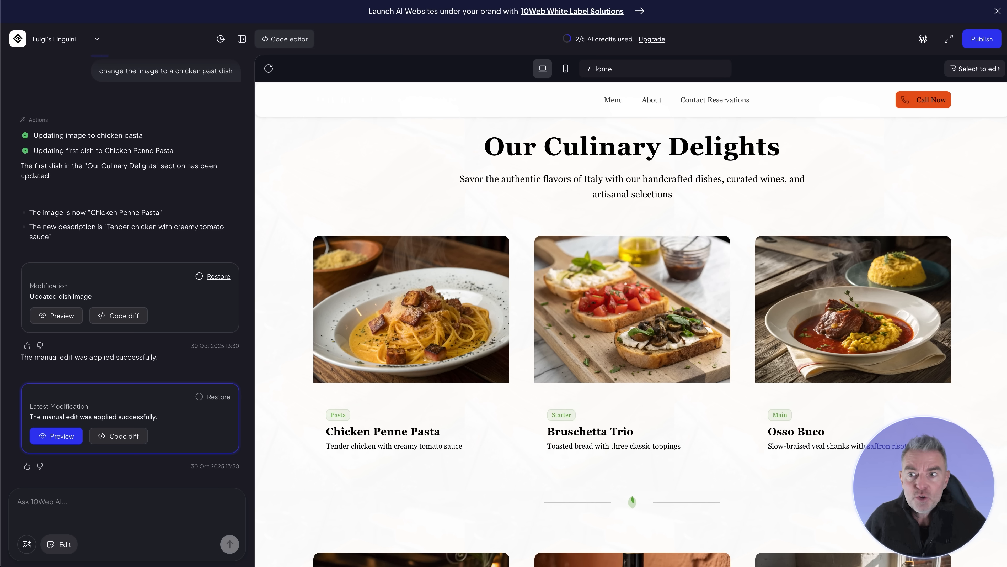
pyautogui.moveTo(923, 38)
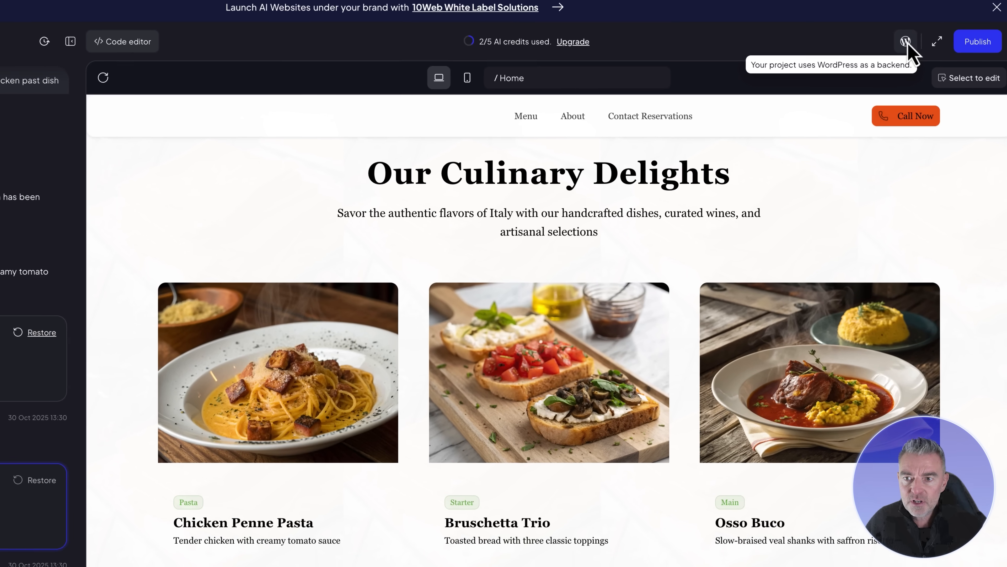
# Navigate the preview to the Contact & Reservations page.
pyautogui.click(905, 40)
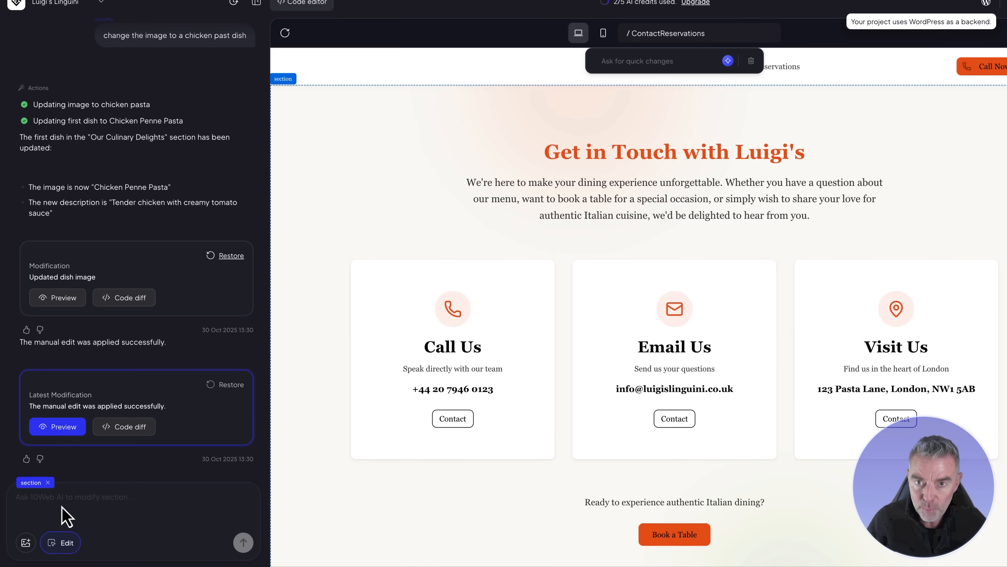
# Ask the AI to add a Google map to this section so people can find the restaurant, with the postcode.
pyautogui.write('Can ytou add a')
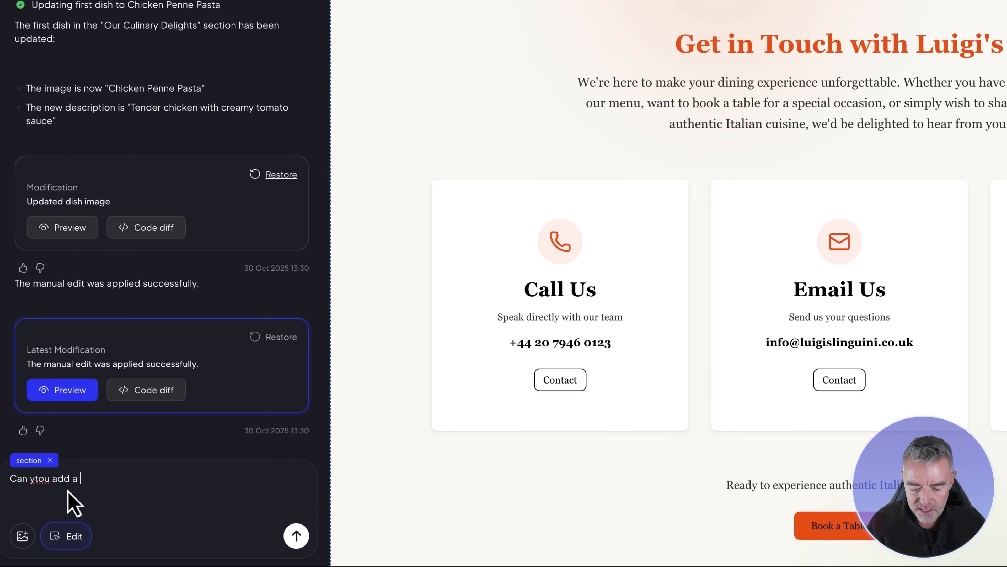
pyautogui.write('google map into')
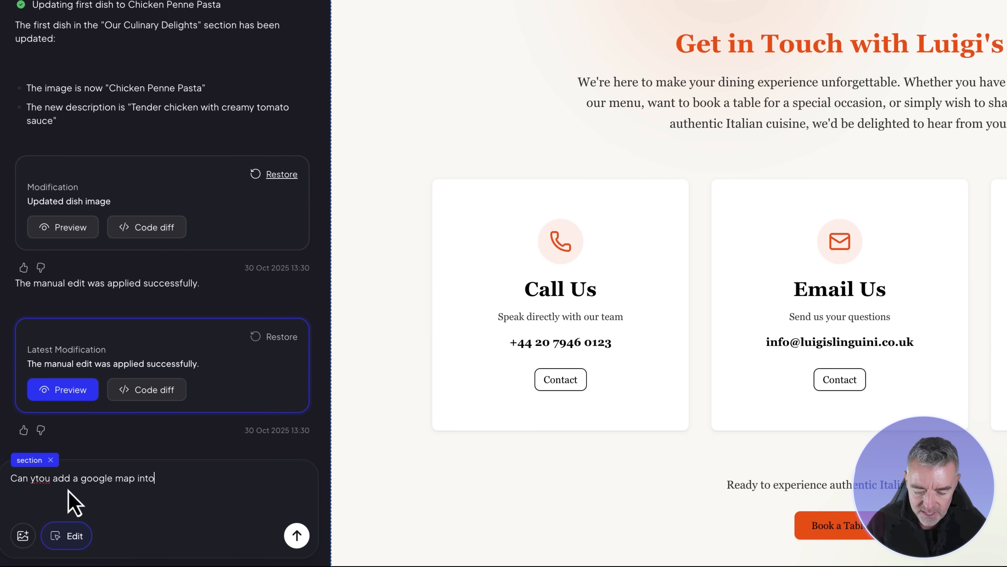
pyautogui.write('this section')
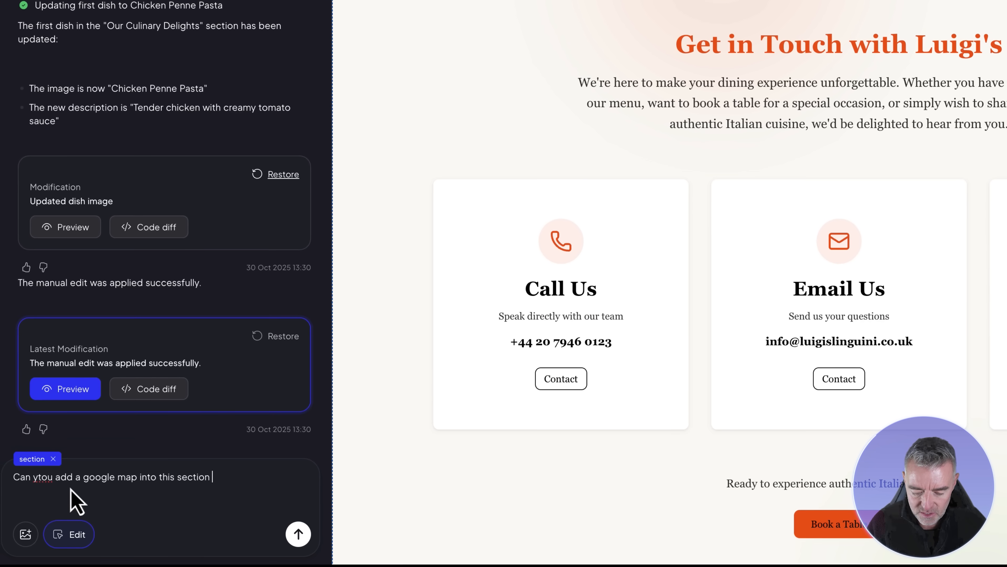
pyautogui.write('so people kno')
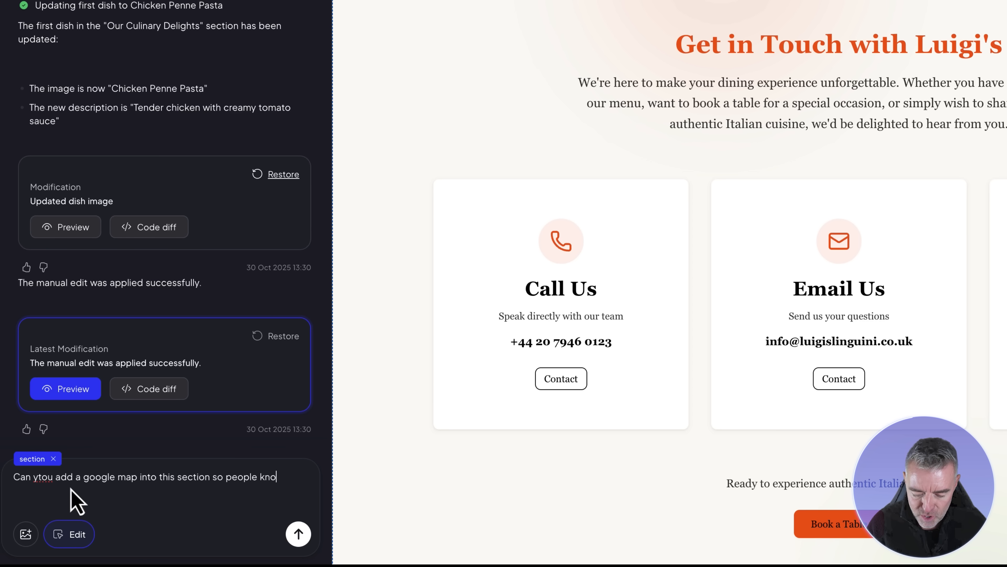
pyautogui.write('w where to find th')
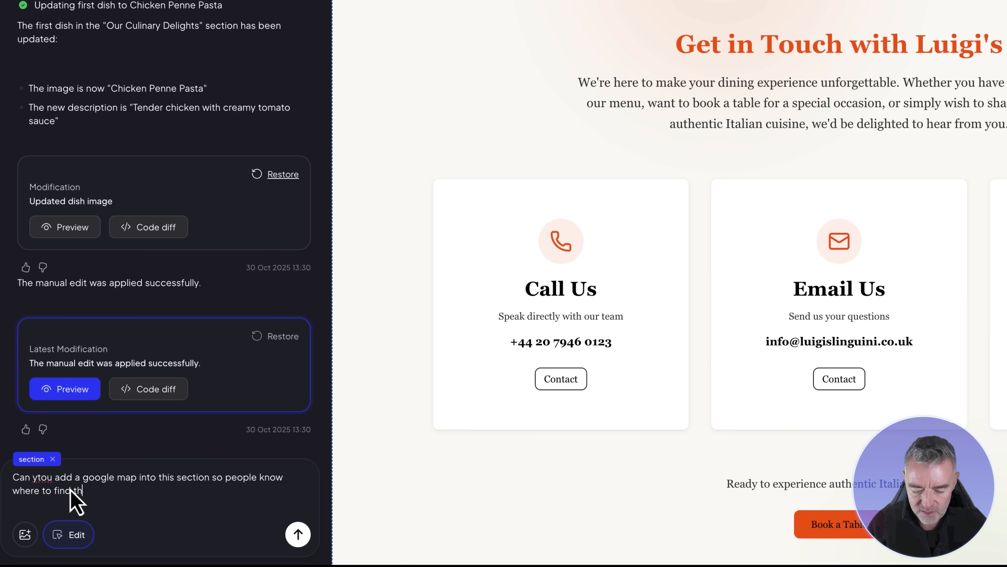
pyautogui.write('the restaurant.')
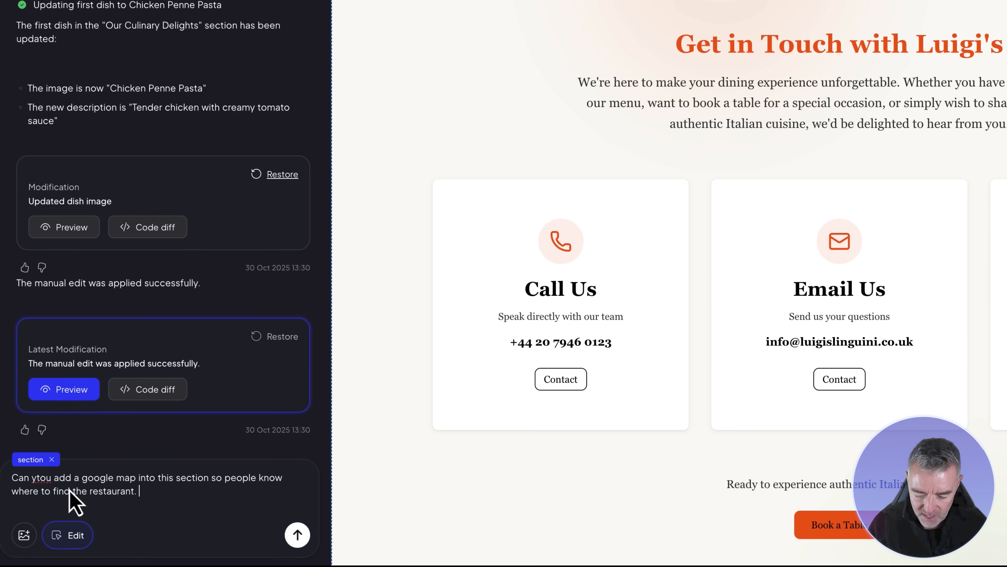
pyautogui.write("Here's the")
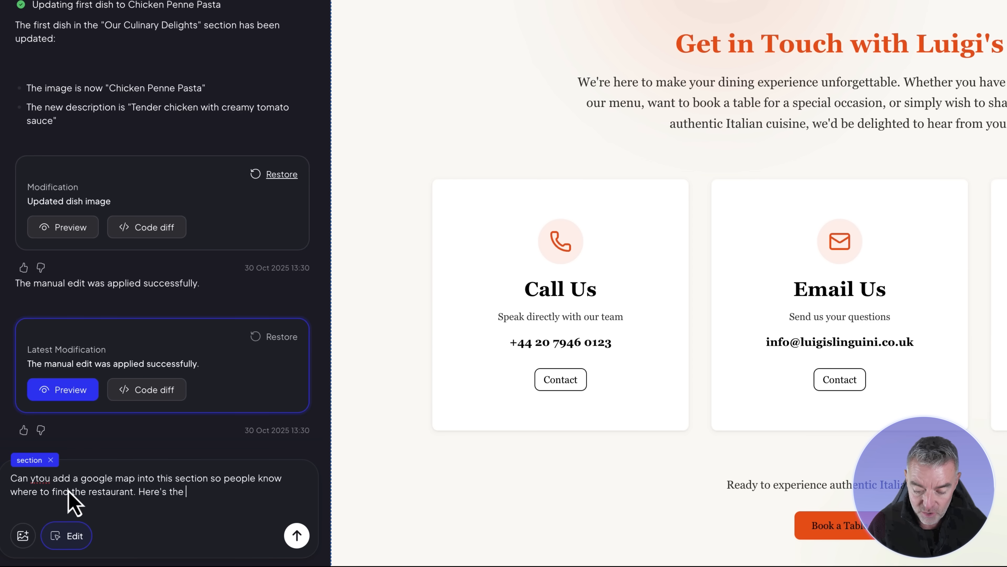
pyautogui.click(296, 535)
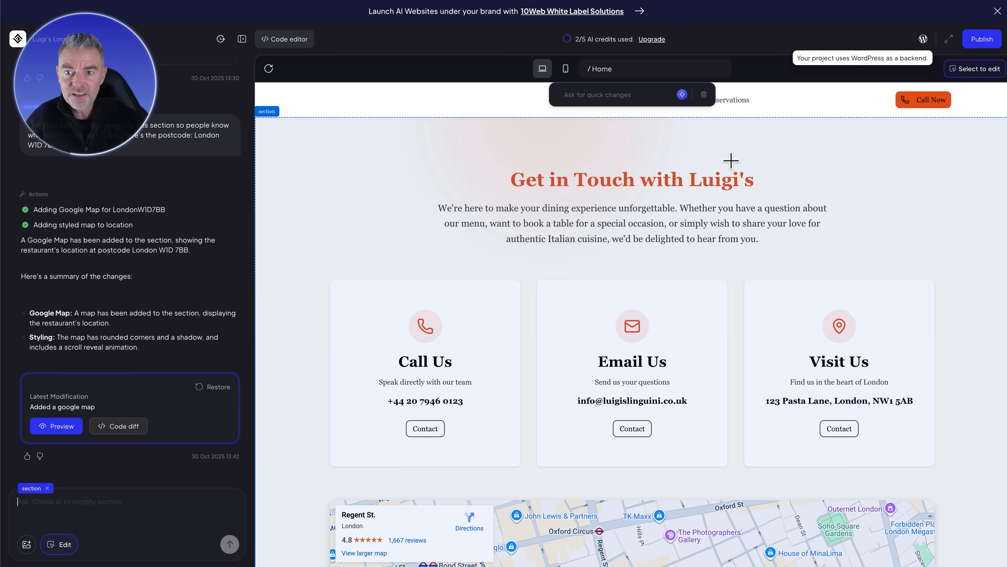
# Scroll the preview to review the new London W1D 7BB map below the contact cards.
pyautogui.scroll(-3)
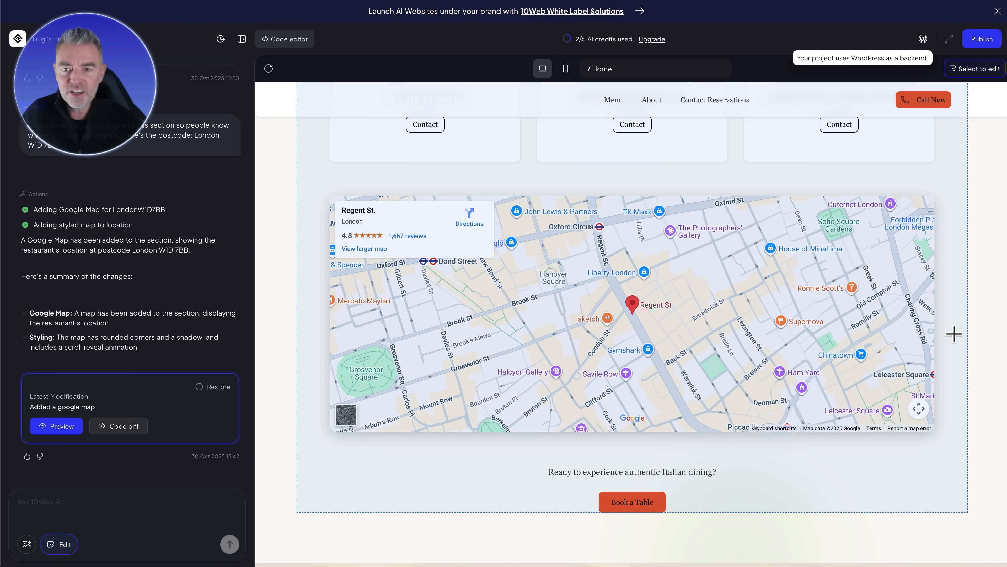
pyautogui.scroll(3)
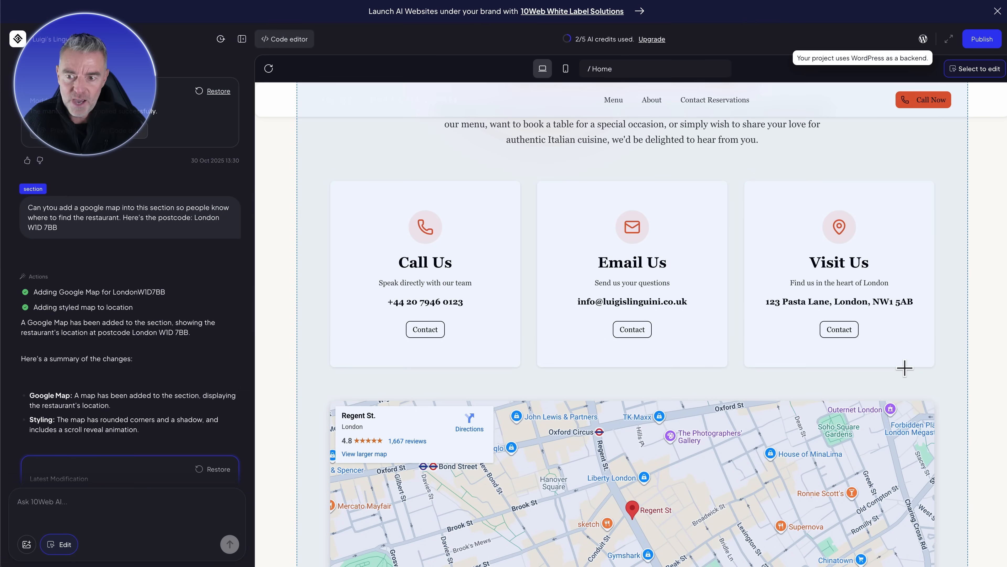
pyautogui.scroll(-3)
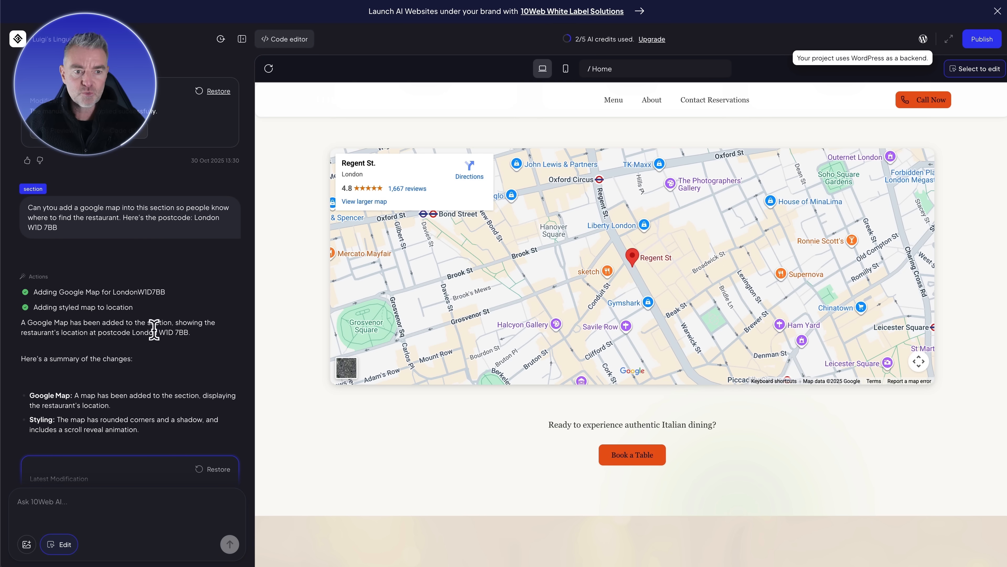
pyautogui.moveTo(219, 101)
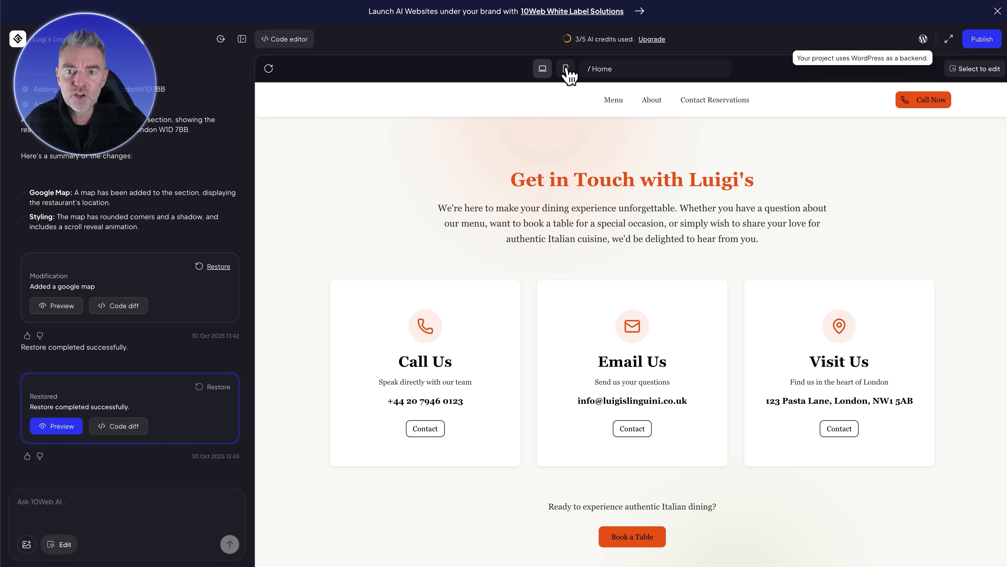
# Check the map-free Contact page at phone width, then return the preview to desktop layout.
pyautogui.click(564, 69)
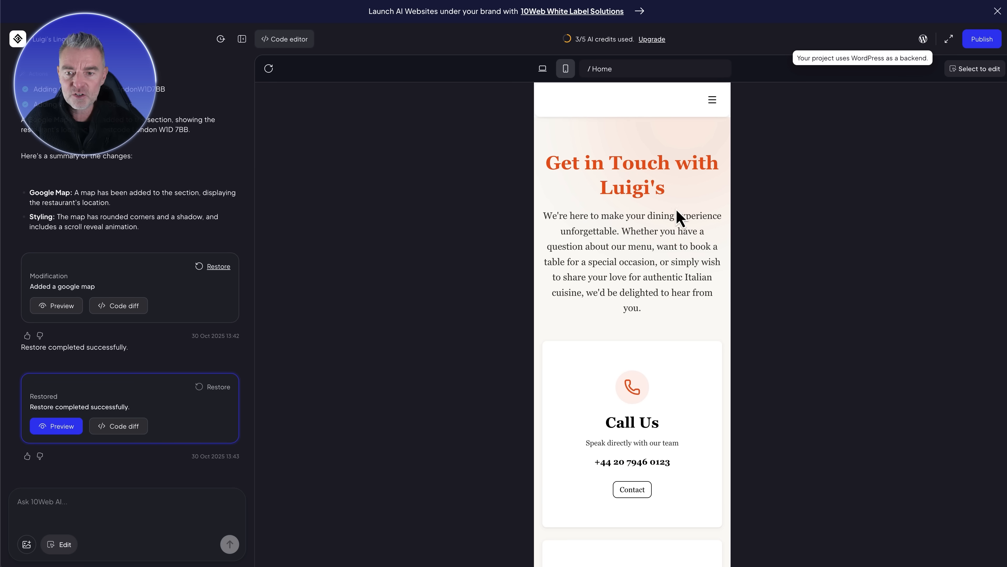
pyautogui.scroll(-3)
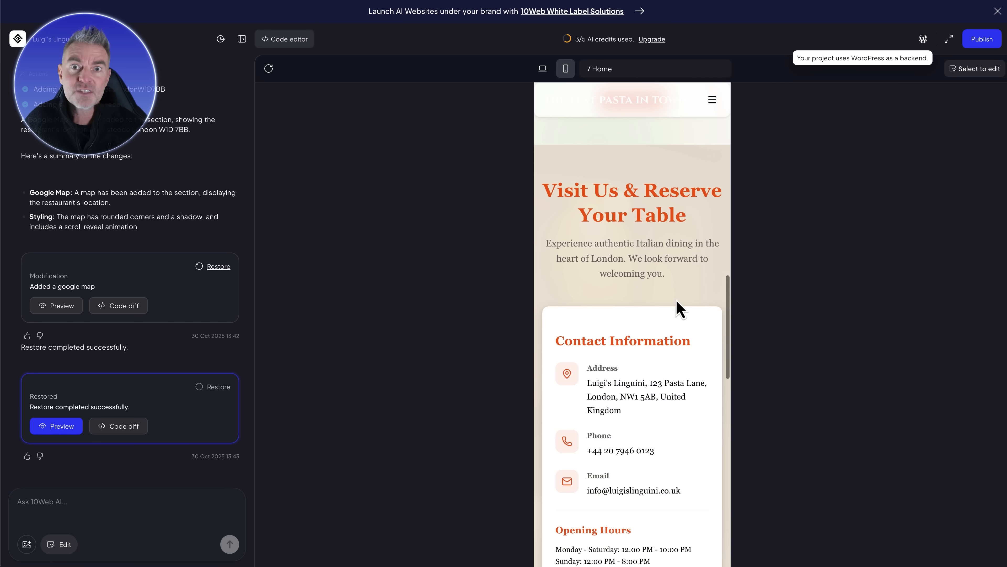
pyautogui.scroll(-3)
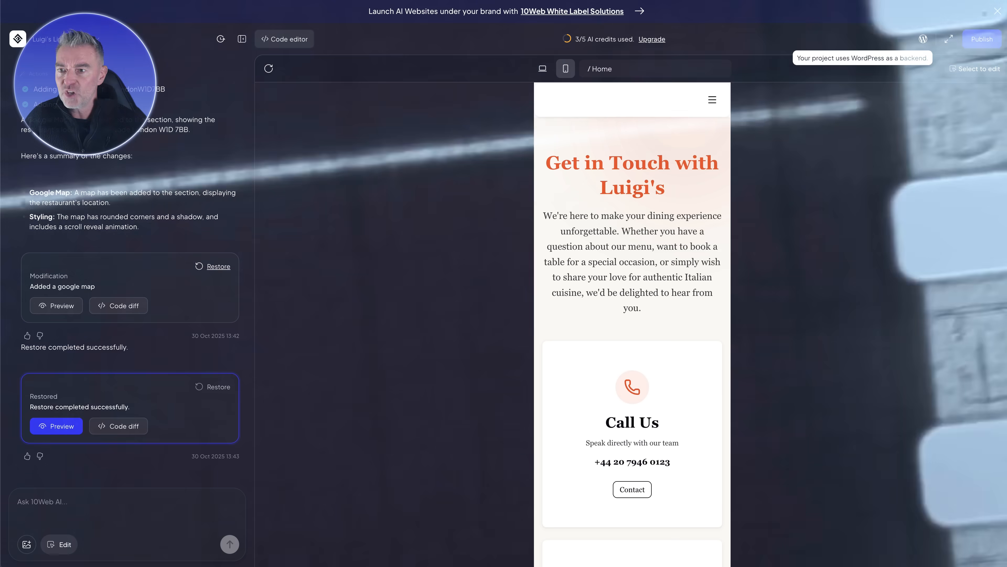
pyautogui.click(542, 69)
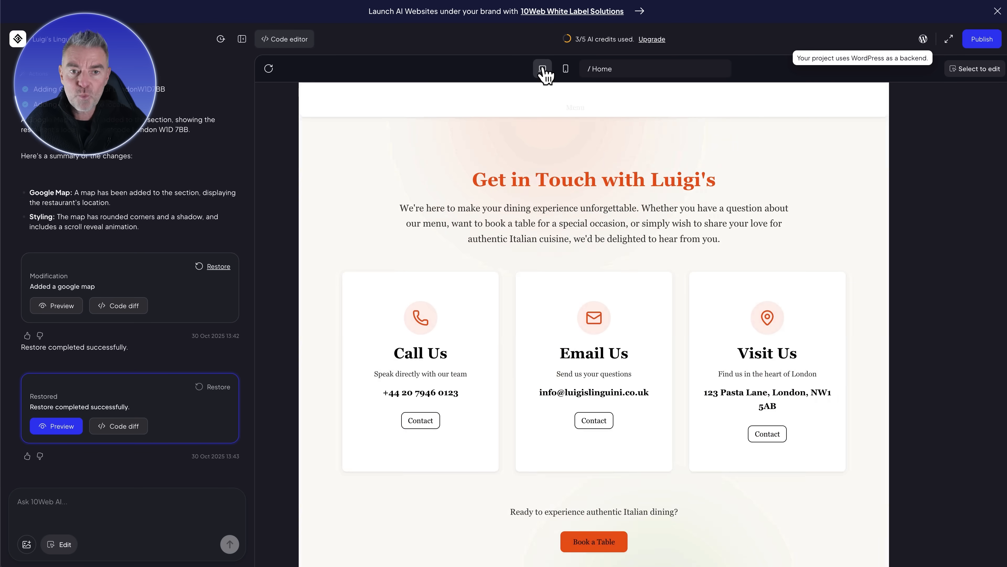
pyautogui.click(541, 69)
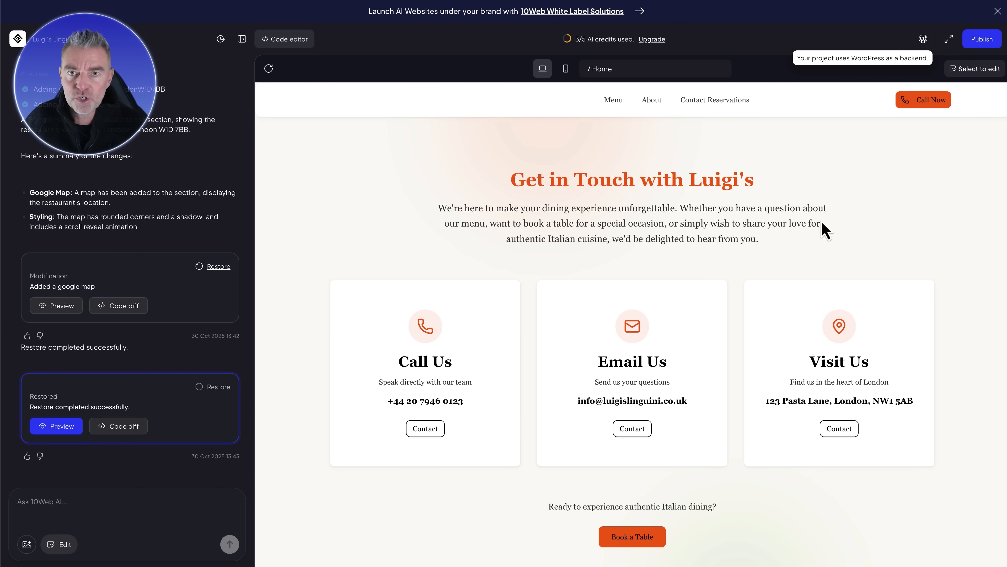
pyautogui.moveTo(242, 40)
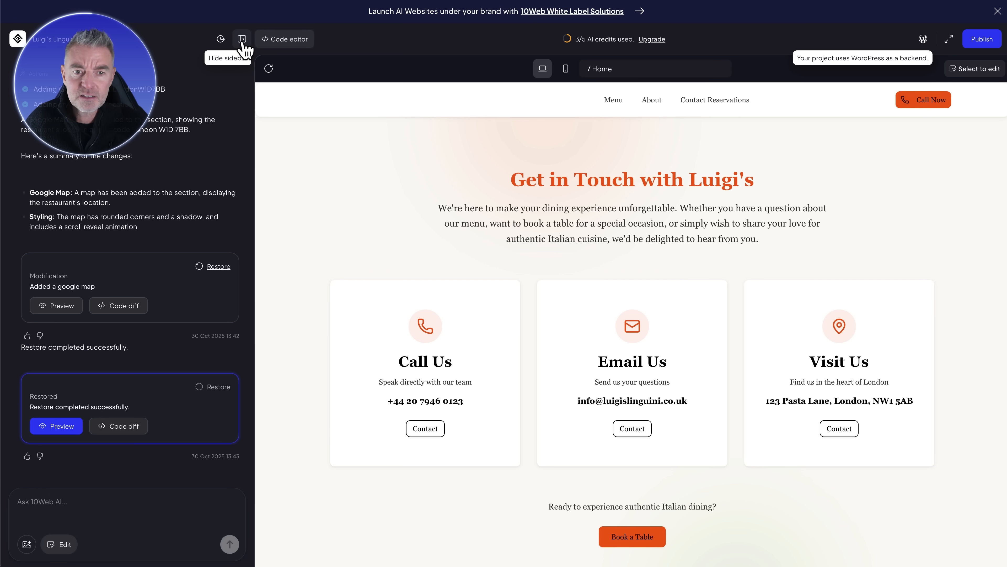
# Hide the AI chat sidebar so the Contact page preview fills the full window width.
pyautogui.click(243, 39)
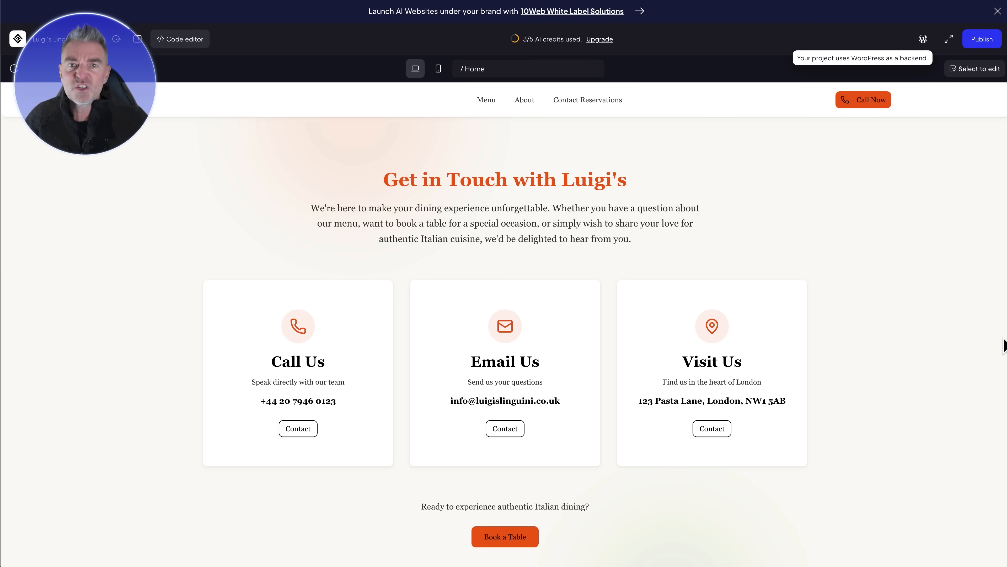
pyautogui.click(17, 38)
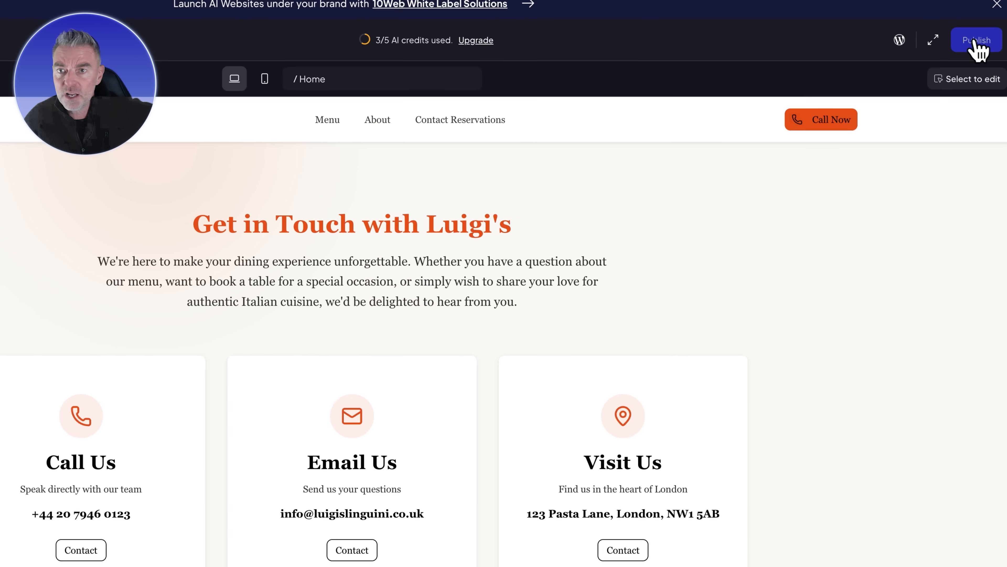
# Publish Luigi's Linguini site live at its 10web.cloud address.
pyautogui.click(976, 40)
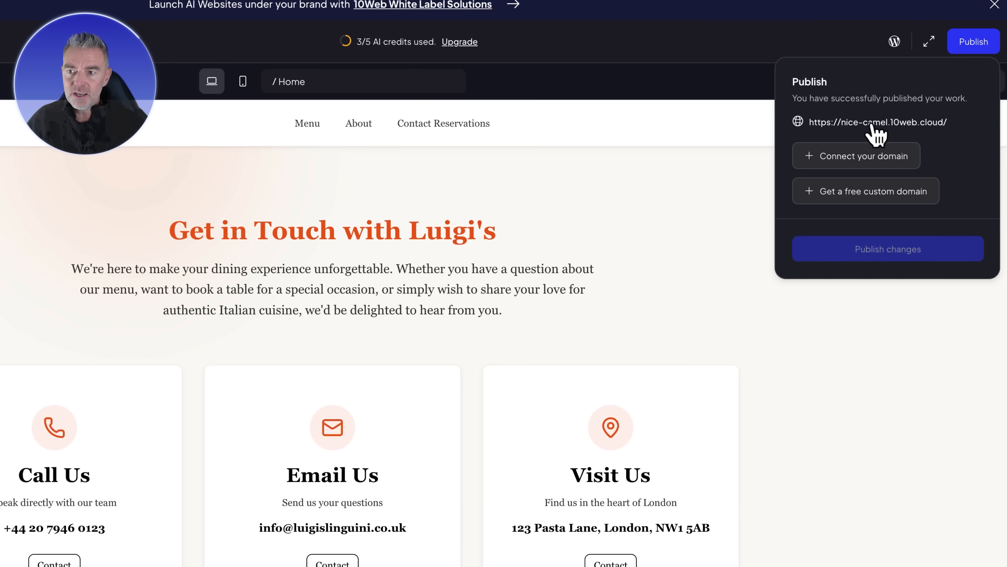
pyautogui.moveTo(873, 157)
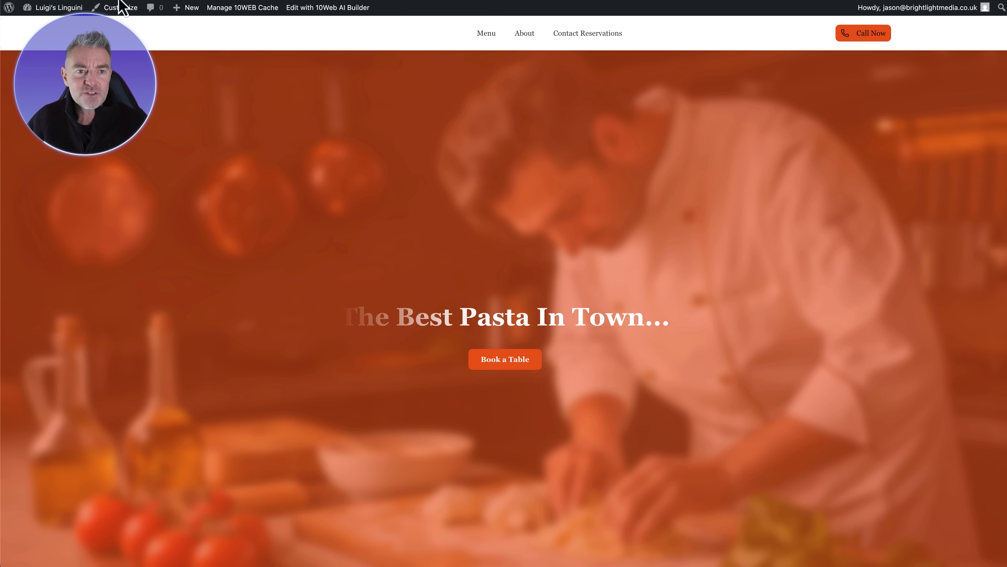
# Browse the live site's dishes and story sections, then review the Contact Reservations page.
pyautogui.scroll(-3)
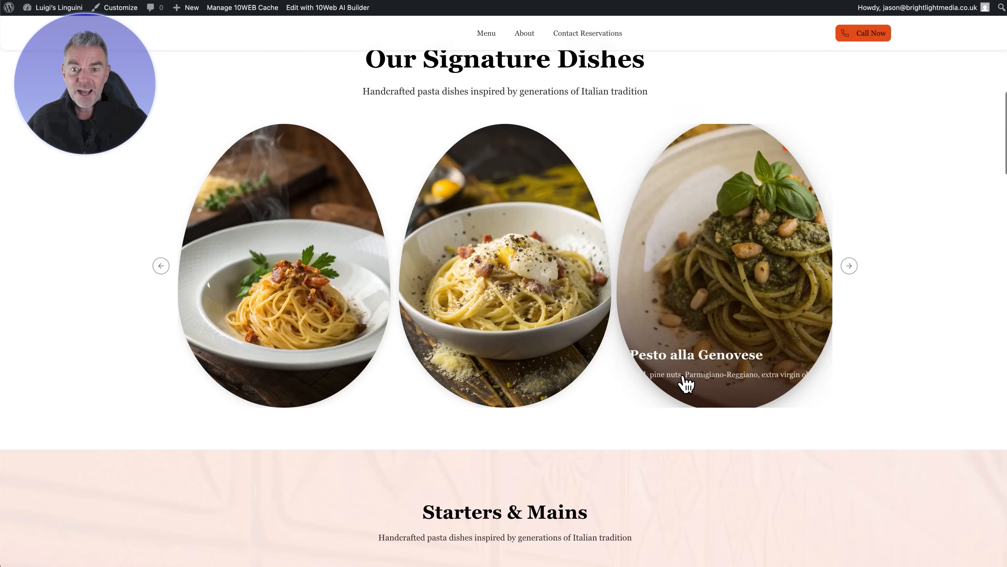
pyautogui.scroll(-3)
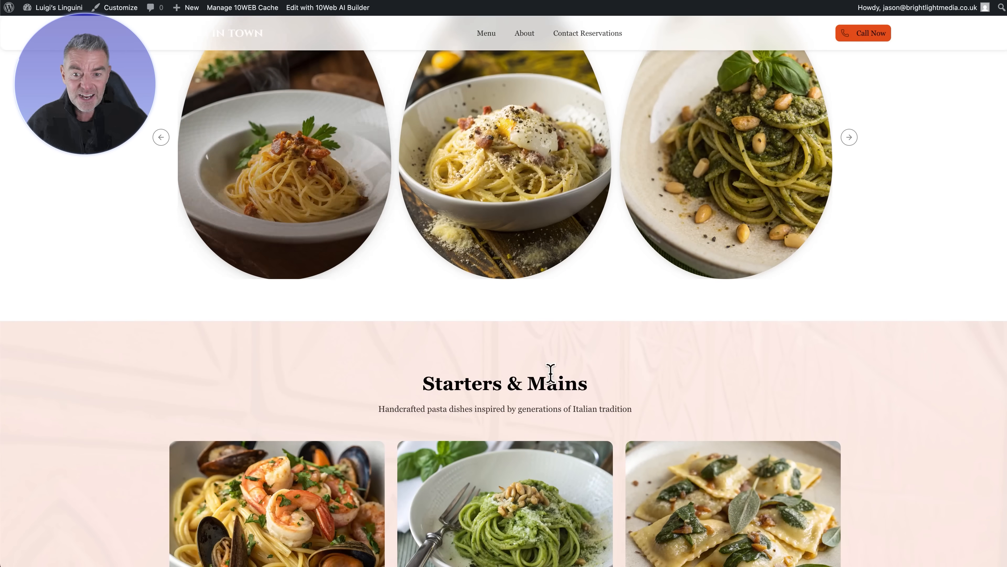
pyautogui.scroll(-3)
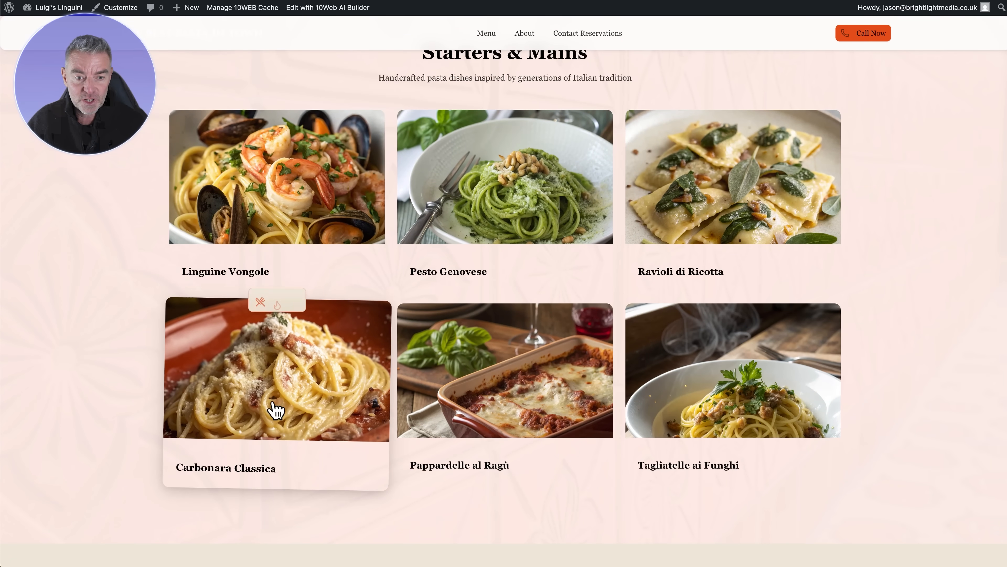
pyautogui.scroll(-3)
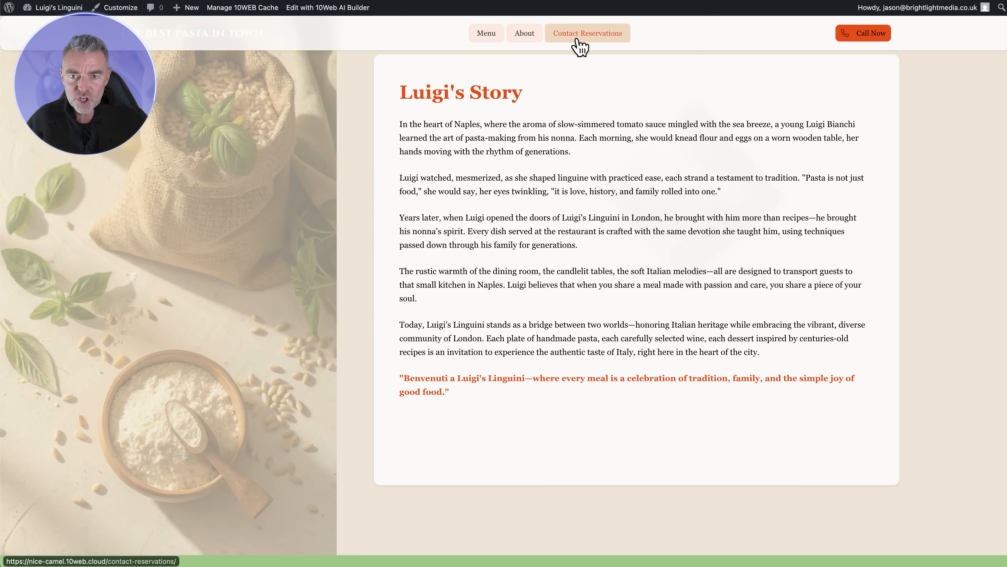
pyautogui.click(586, 32)
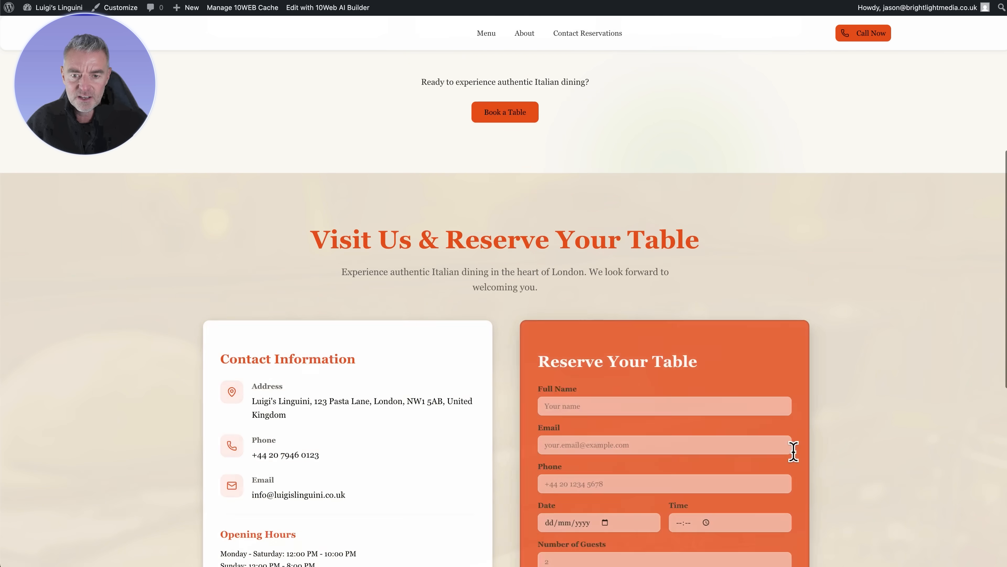
pyautogui.scroll(-3)
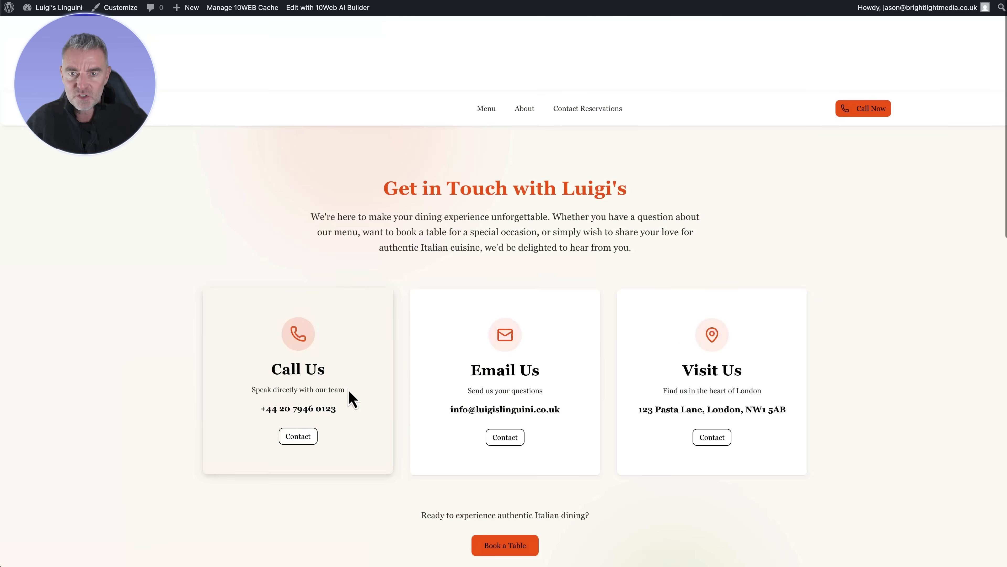
pyautogui.scroll(-3)
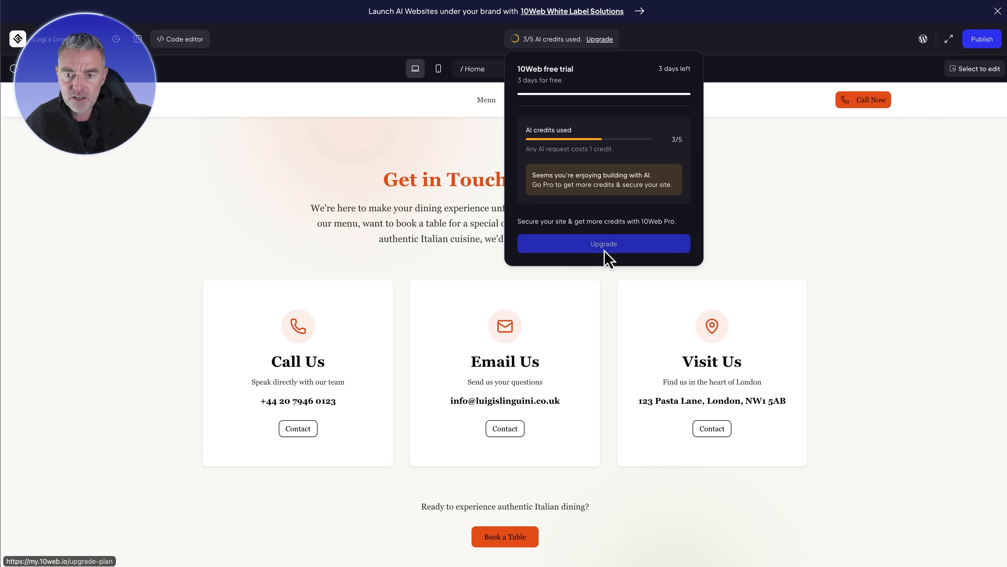
# Bring up the 10Web Pro plans with AI Starter, Premium and Ultimate tiers via Upgrade.
pyautogui.click(603, 243)
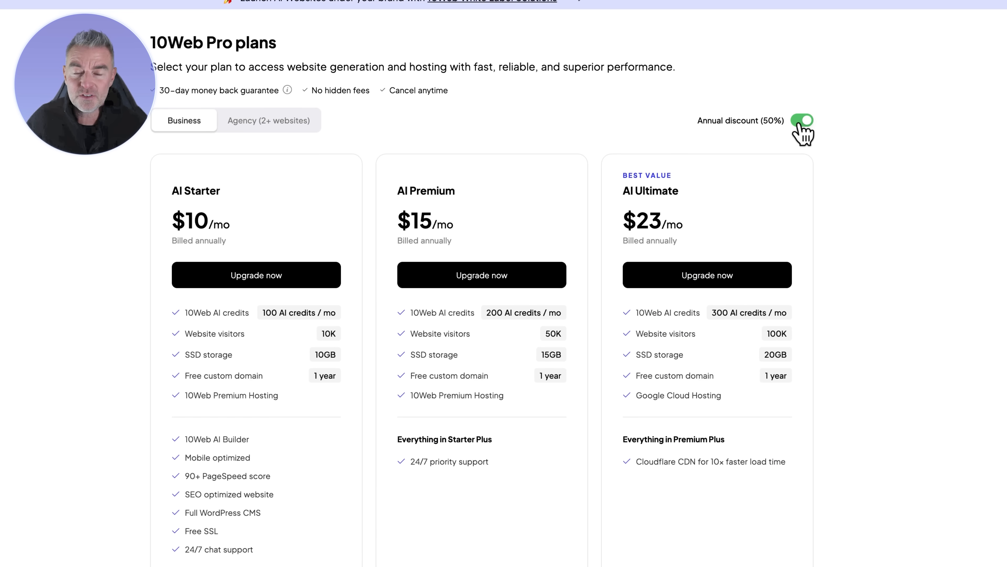
pyautogui.click(802, 121)
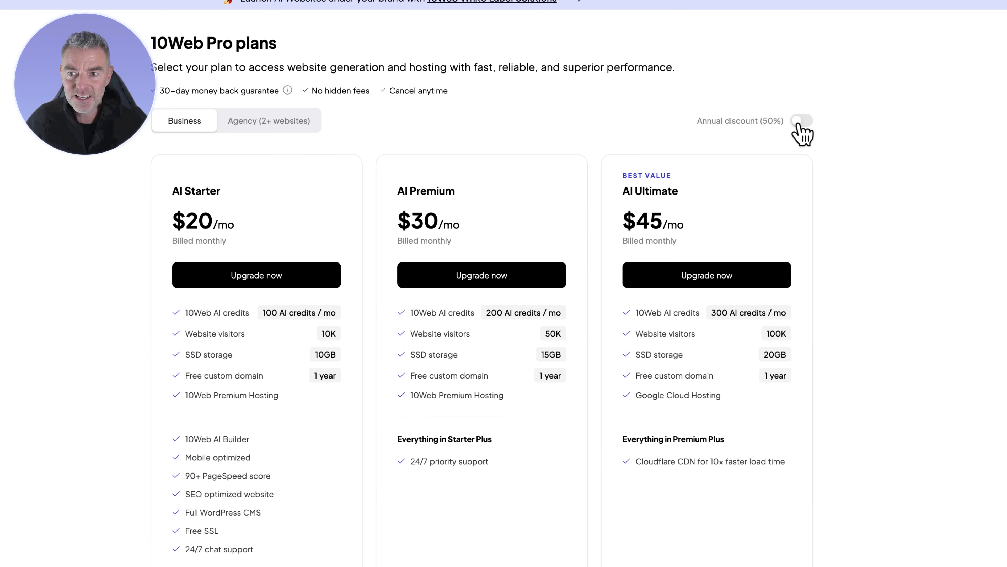
pyautogui.click(801, 121)
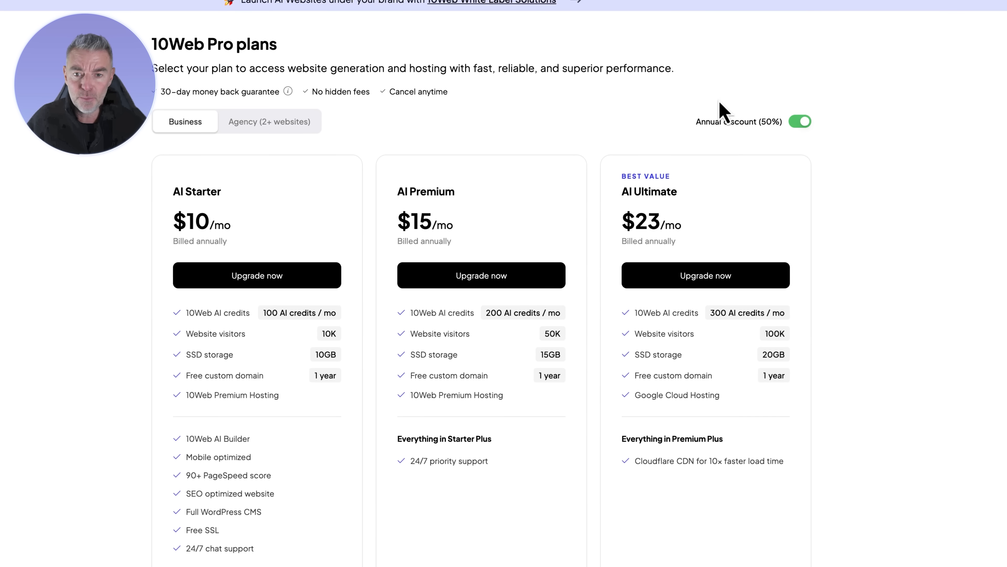
pyautogui.moveTo(215, 221)
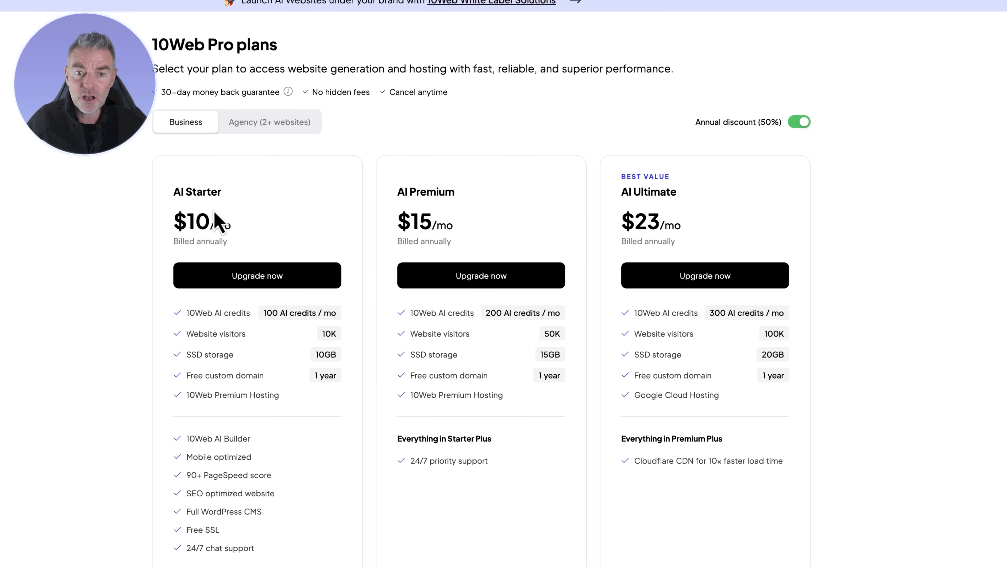
pyautogui.scroll(3)
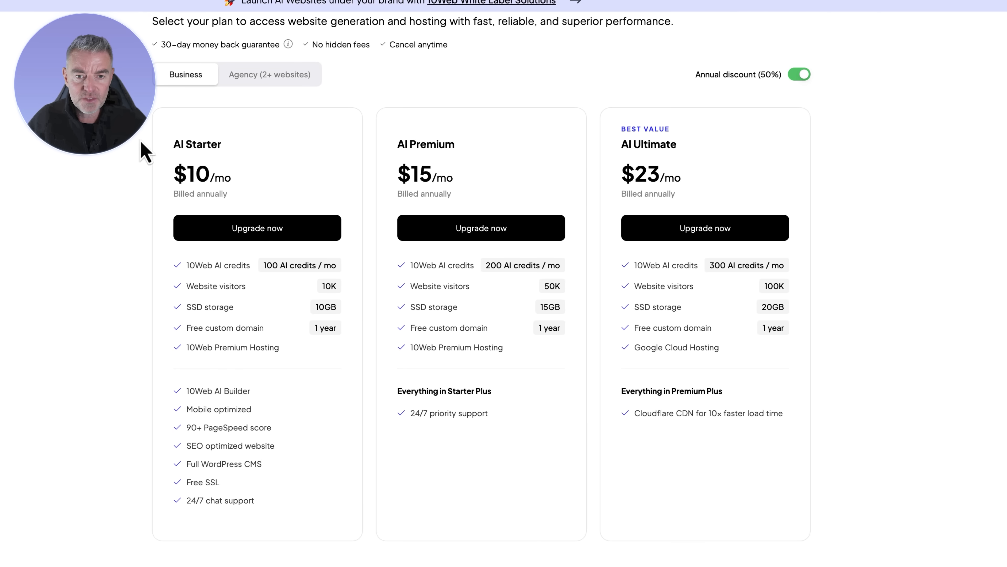
pyautogui.moveTo(263, 266)
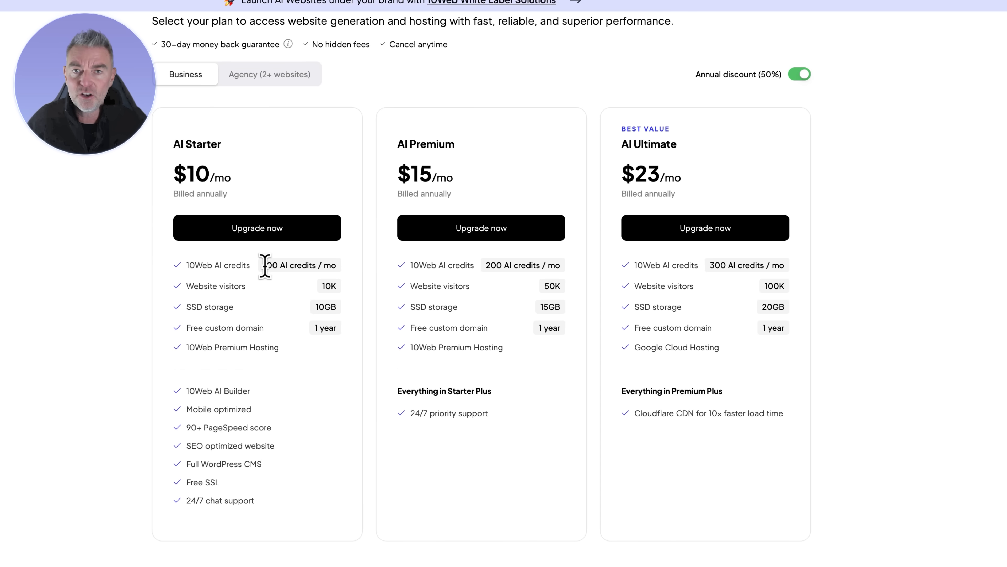
pyautogui.moveTo(313, 323)
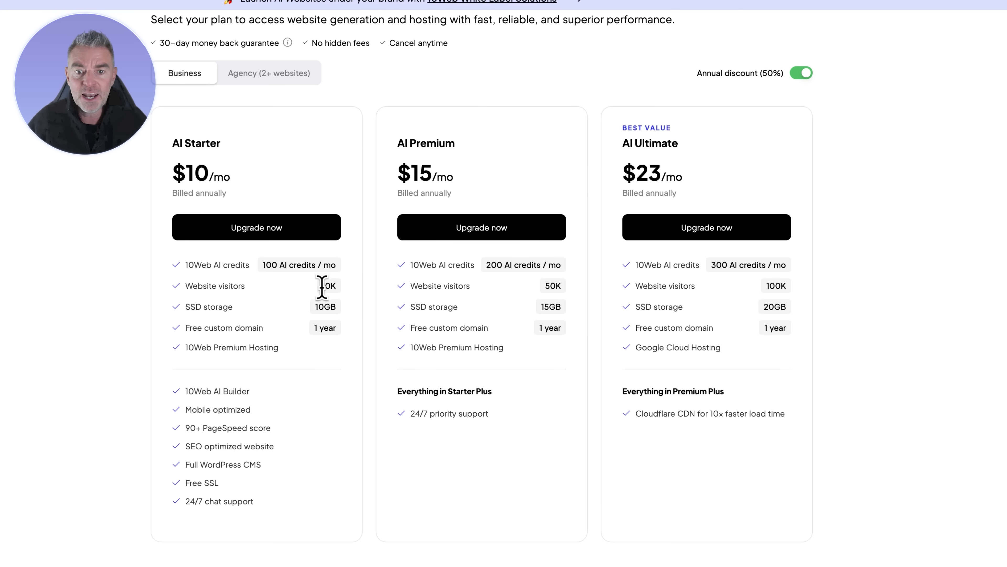
pyautogui.moveTo(214, 311)
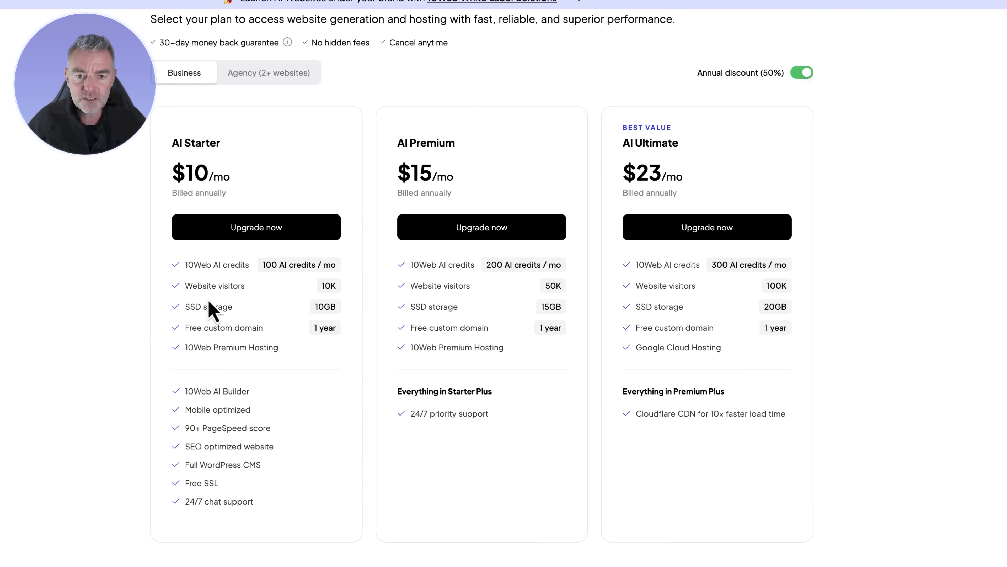
pyautogui.scroll(-3)
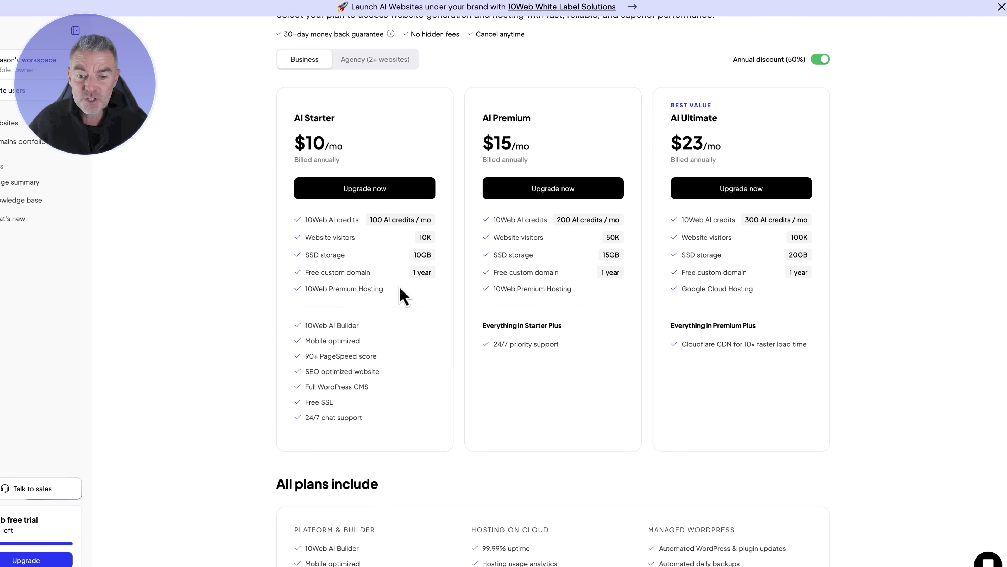
pyautogui.scroll(-3)
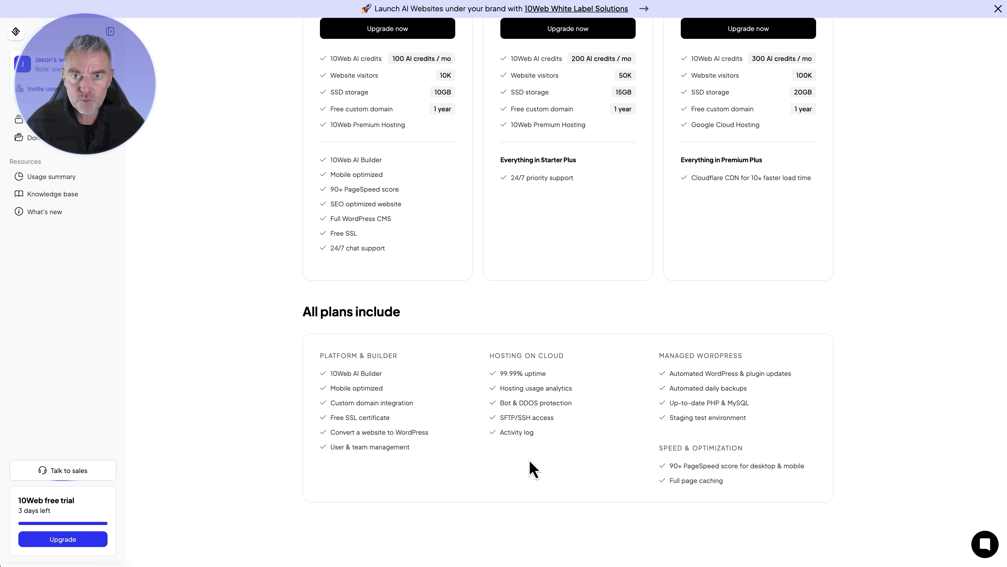
pyautogui.moveTo(501, 395)
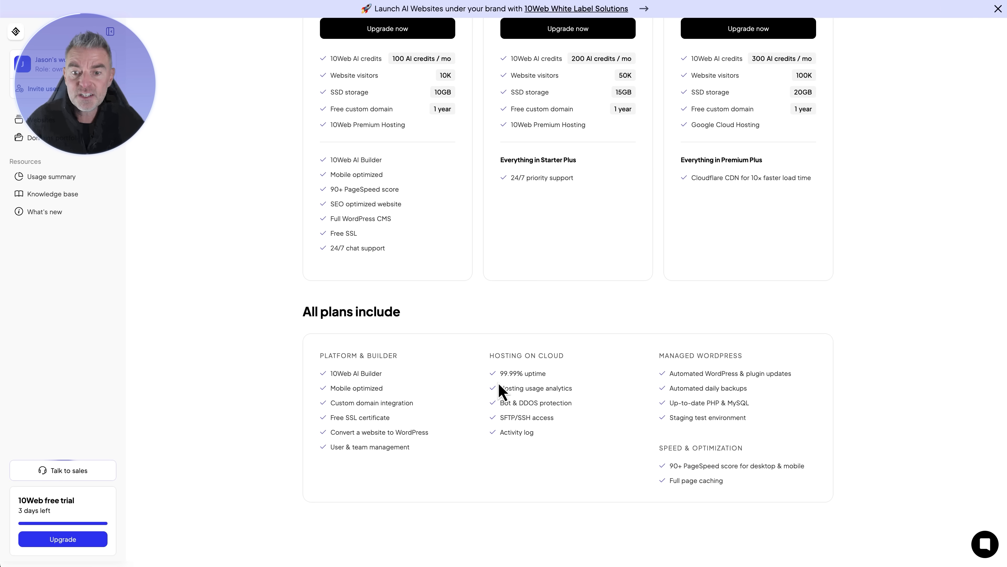
pyautogui.moveTo(574, 397)
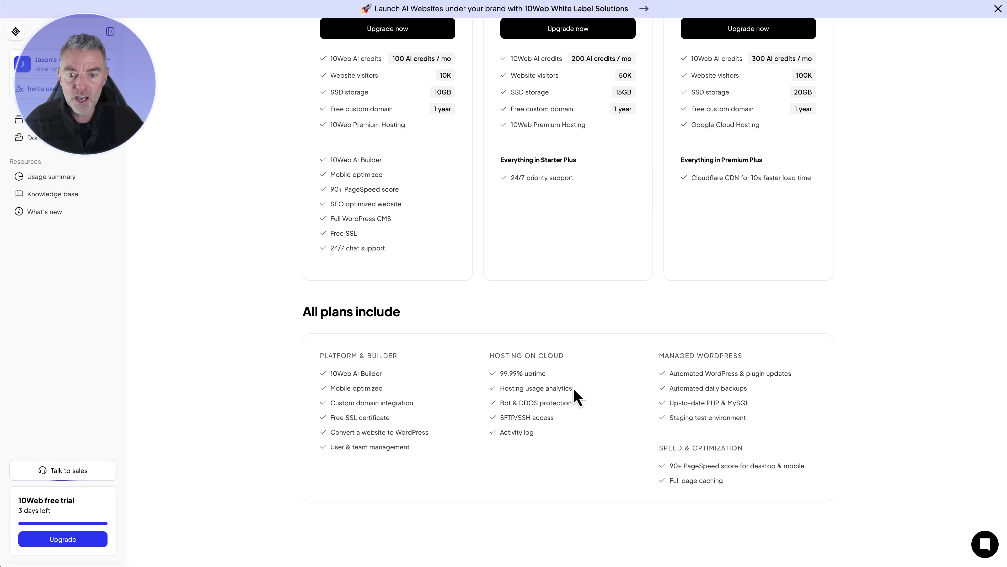
pyautogui.moveTo(575, 461)
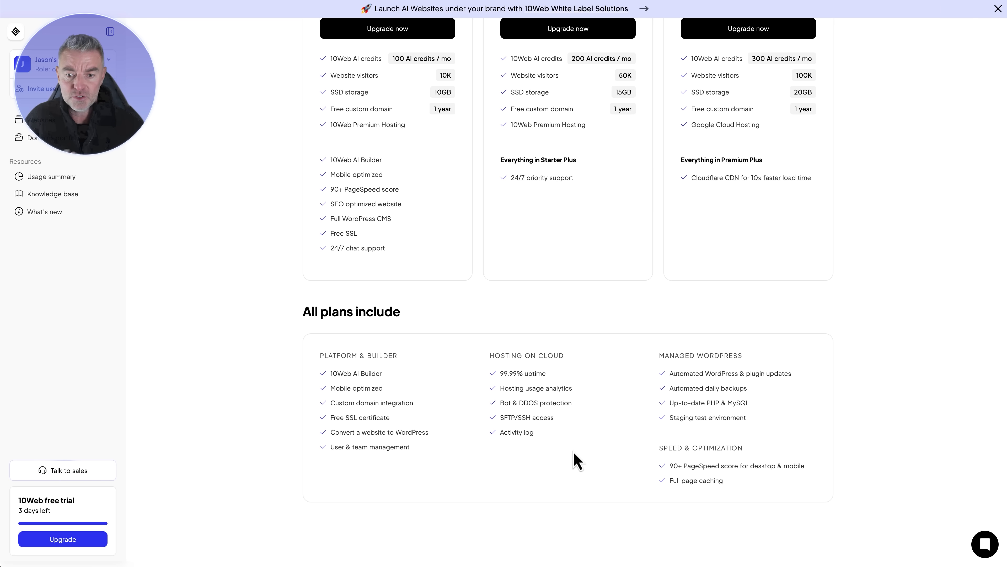